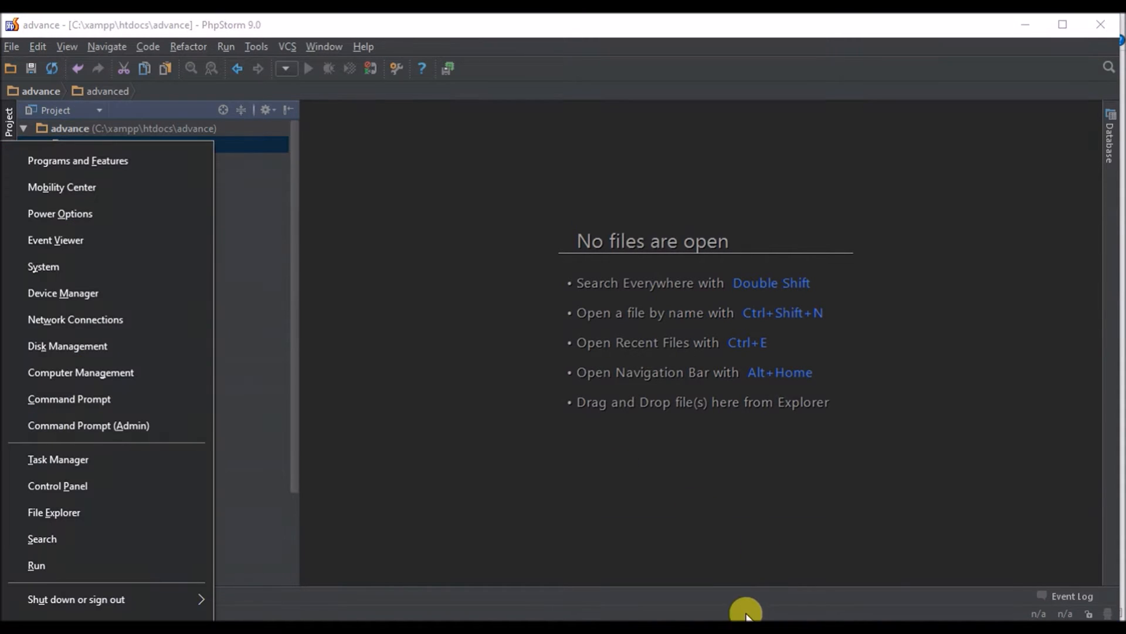
pyautogui.moveTo(105, 424)
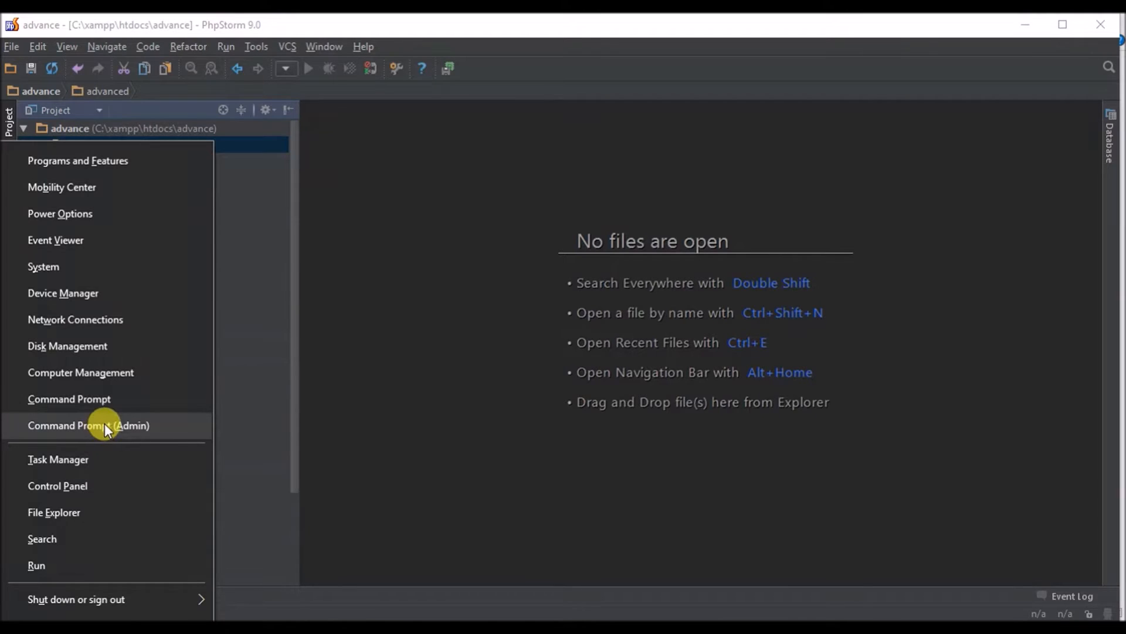
pyautogui.moveTo(88, 399)
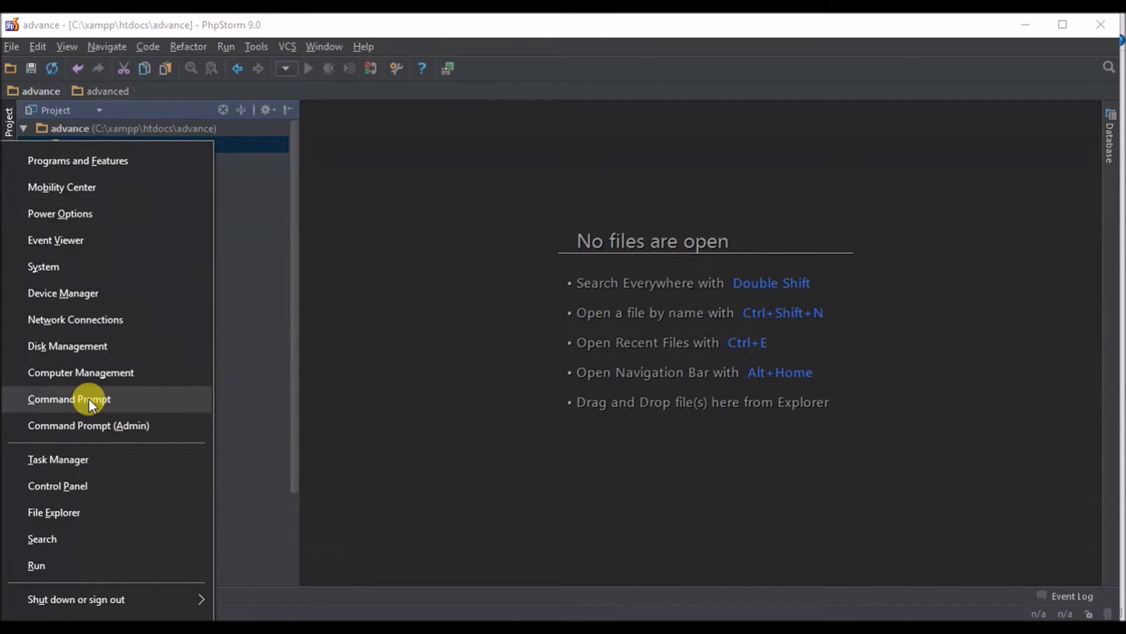
# Step: Start a Command Prompt and cd into c:/xampp/htdocs/advance
pyautogui.click(68, 399)
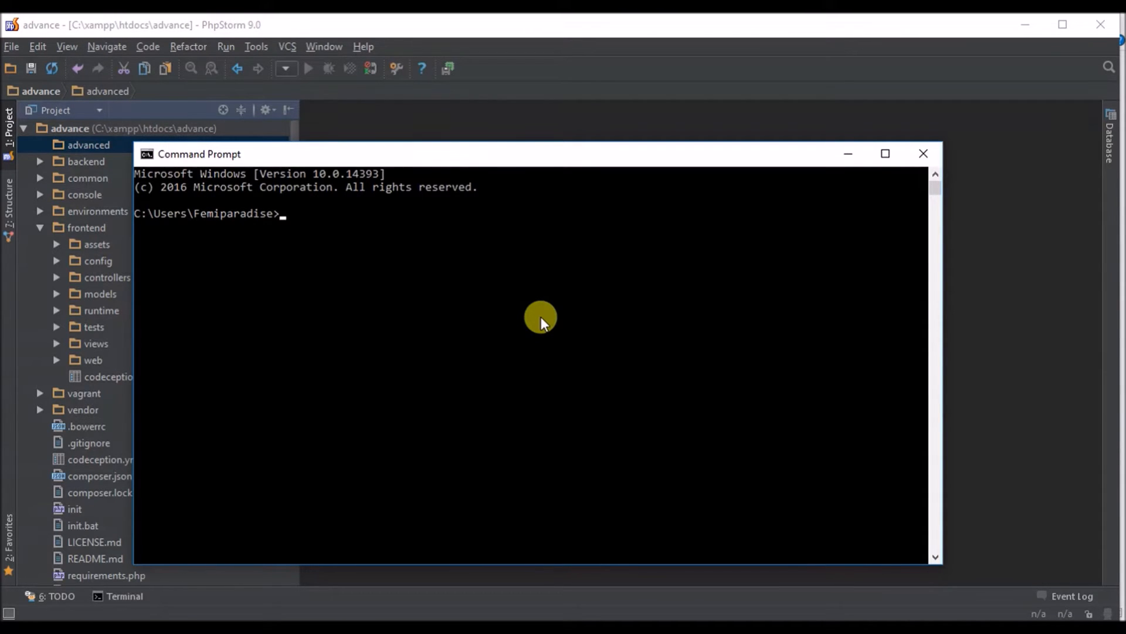
pyautogui.write('cd')
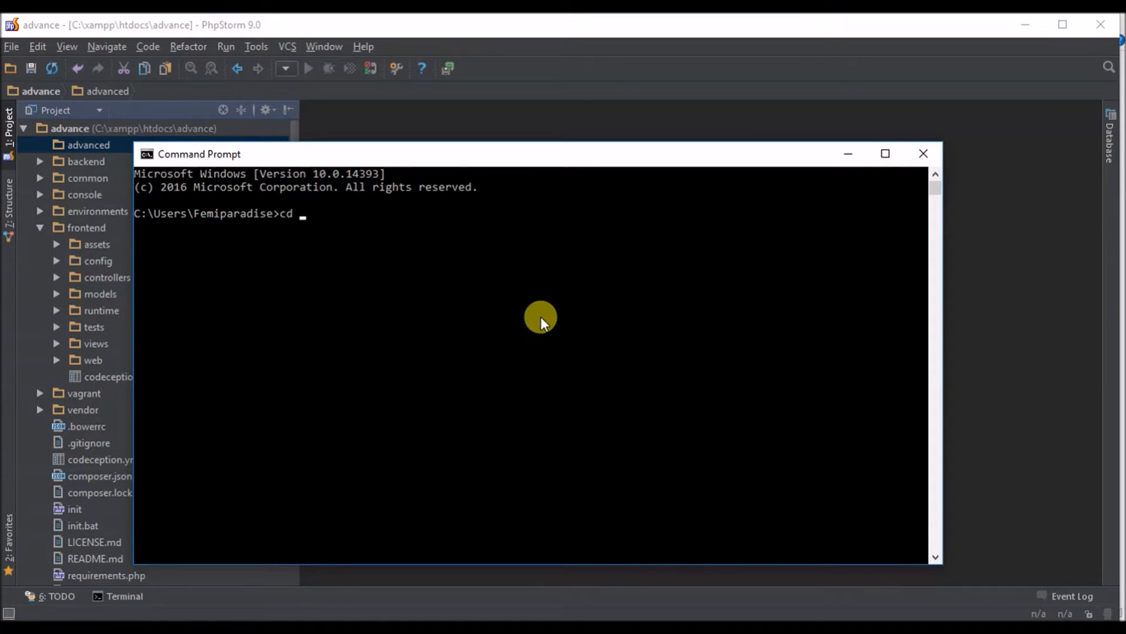
pyautogui.write('c:/xa')
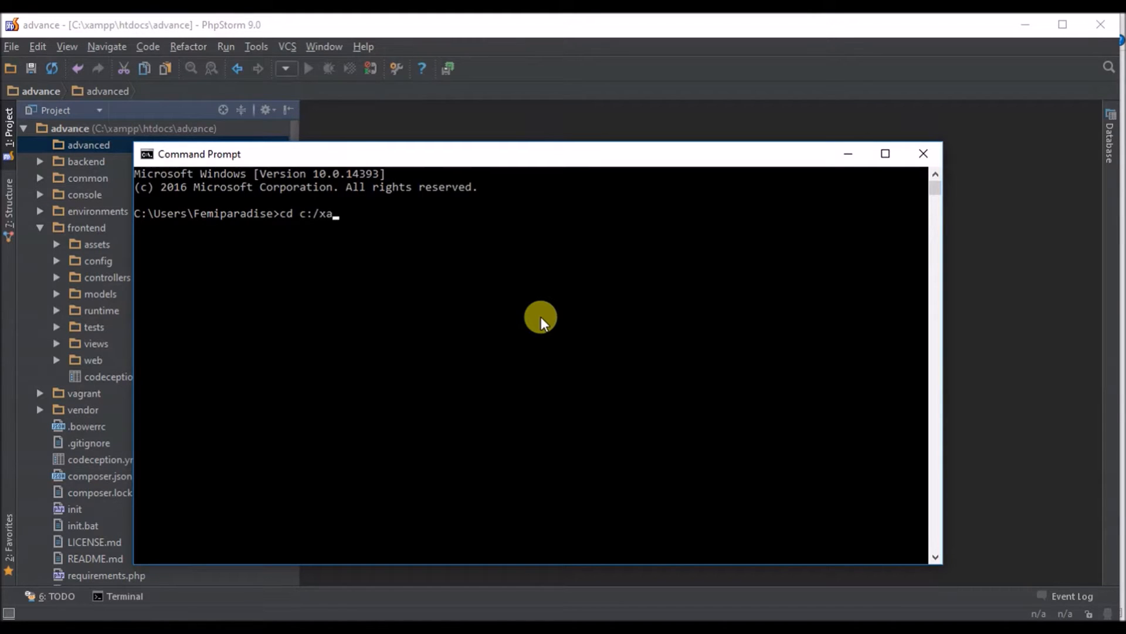
pyautogui.write('mpp/htd')
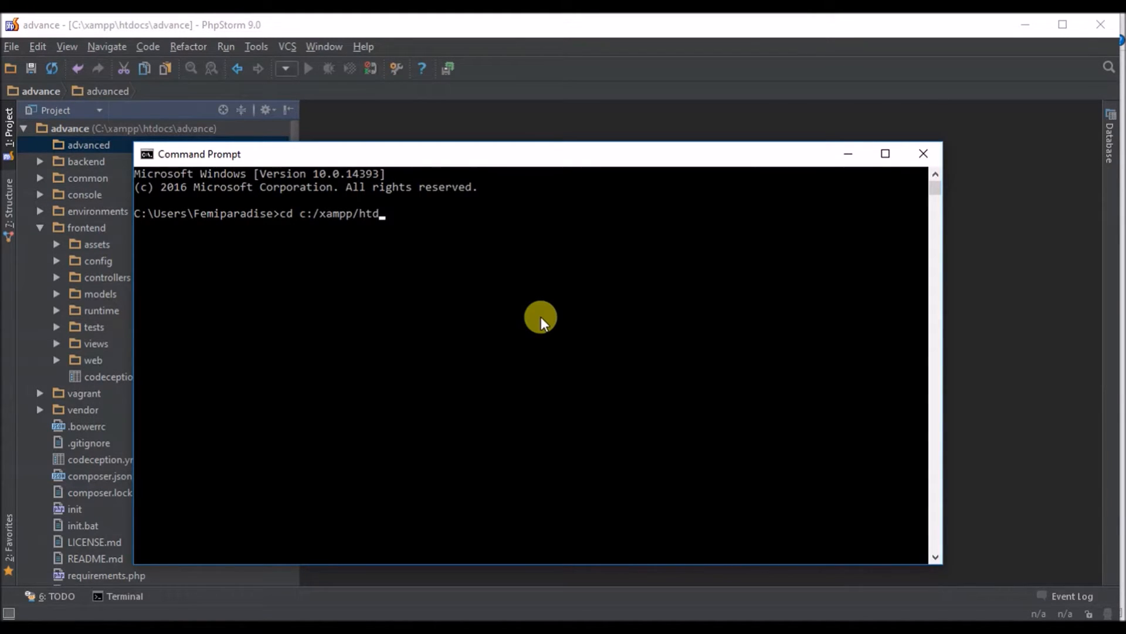
pyautogui.write('ocs/ad')
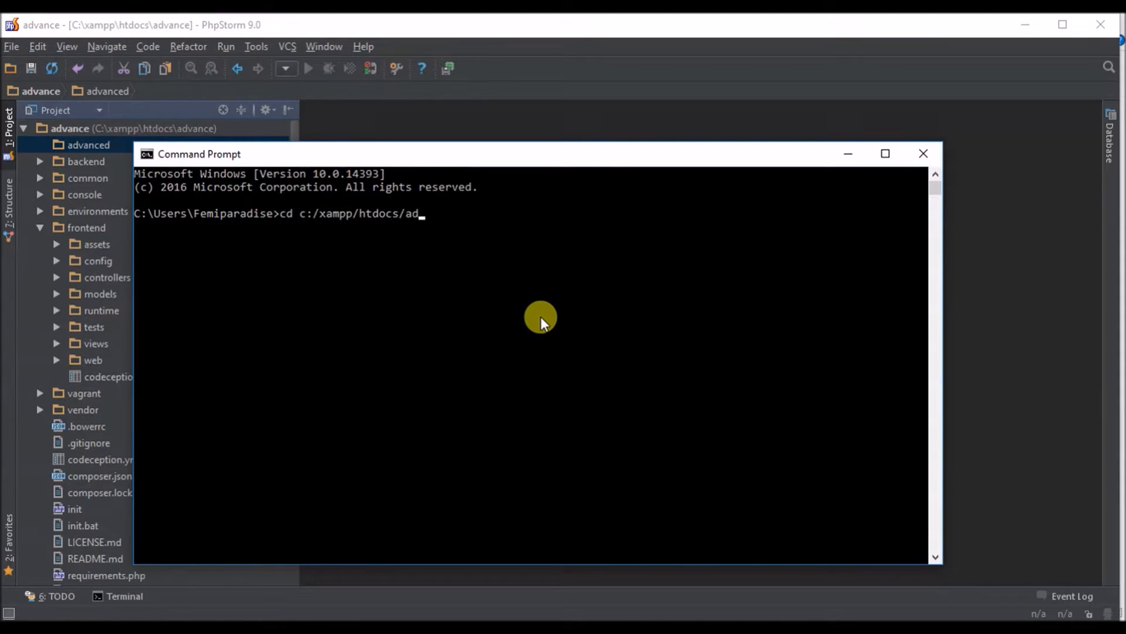
pyautogui.press('Return')
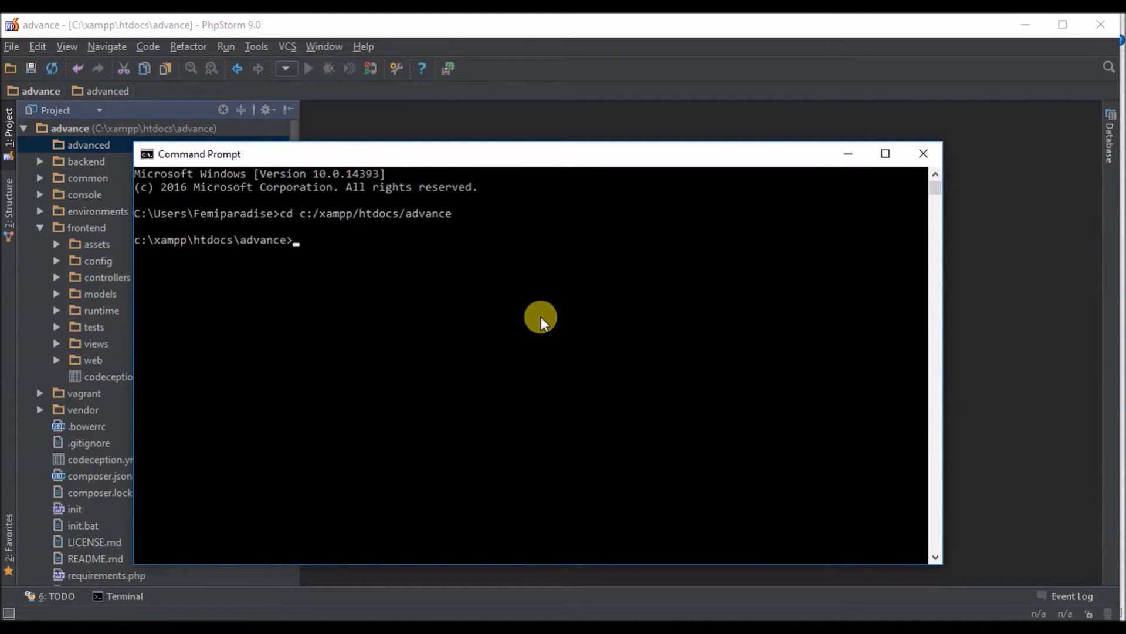
# Step: Run 'yii create yii2advance', which fails with an Unknown command error and php_mysql.dll warnings
pyautogui.write('y')
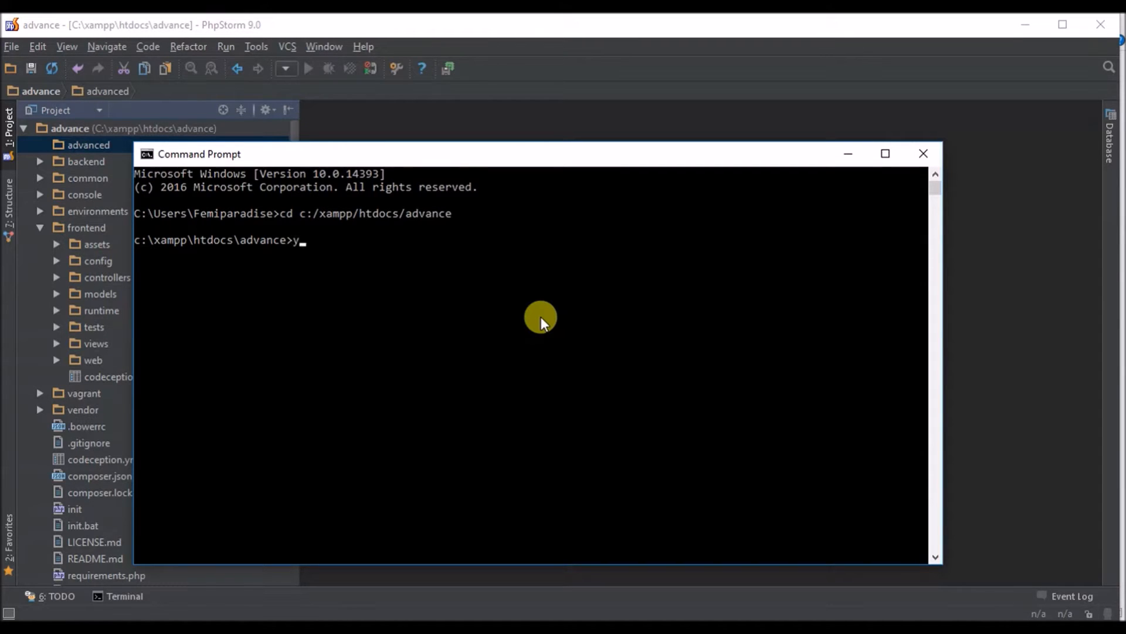
pyautogui.write('yii creat')
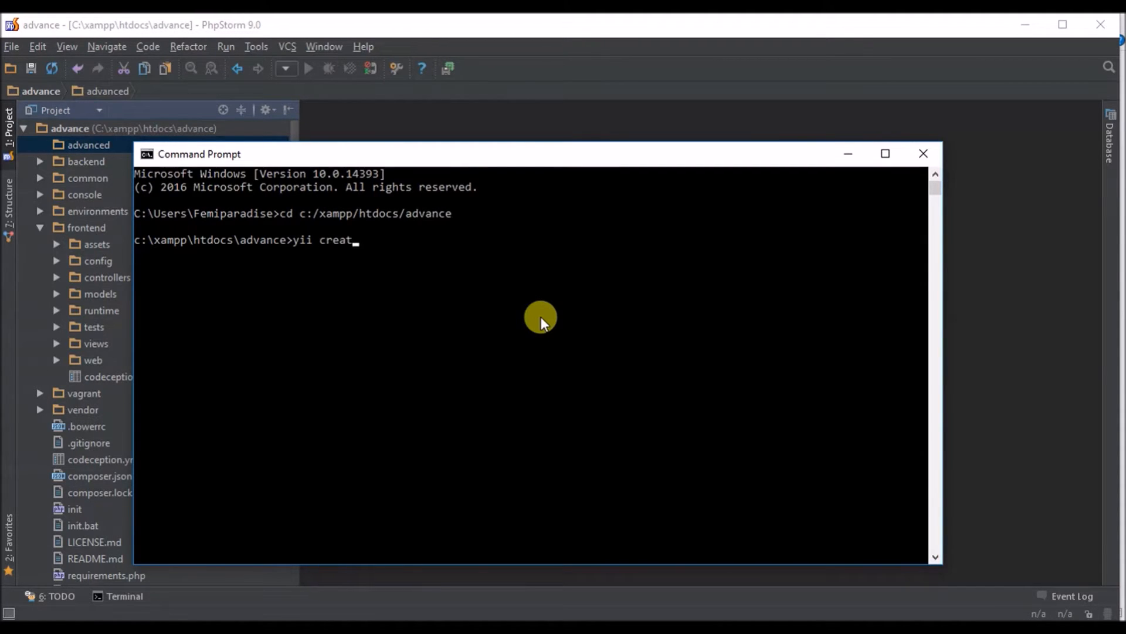
pyautogui.write('e y')
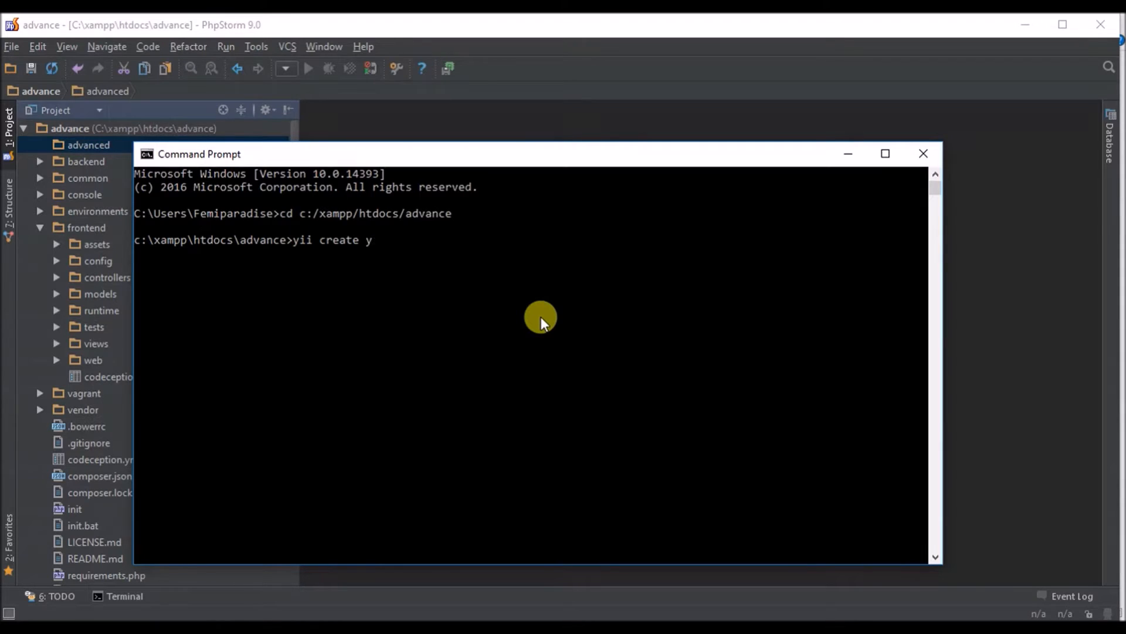
pyautogui.write('ii')
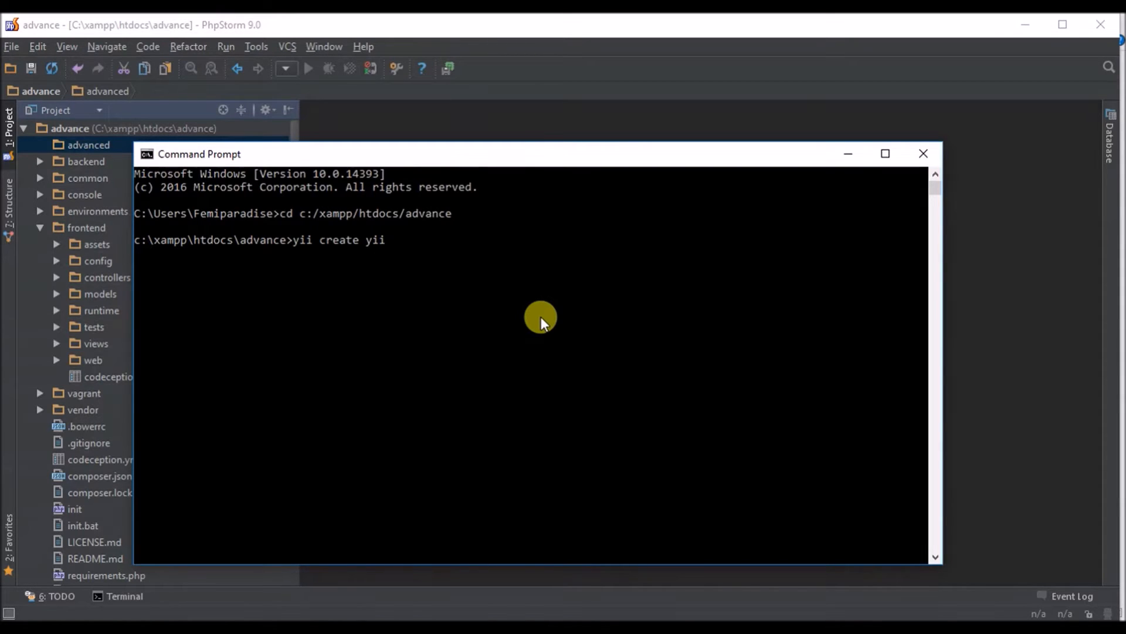
pyautogui.write('2advance')
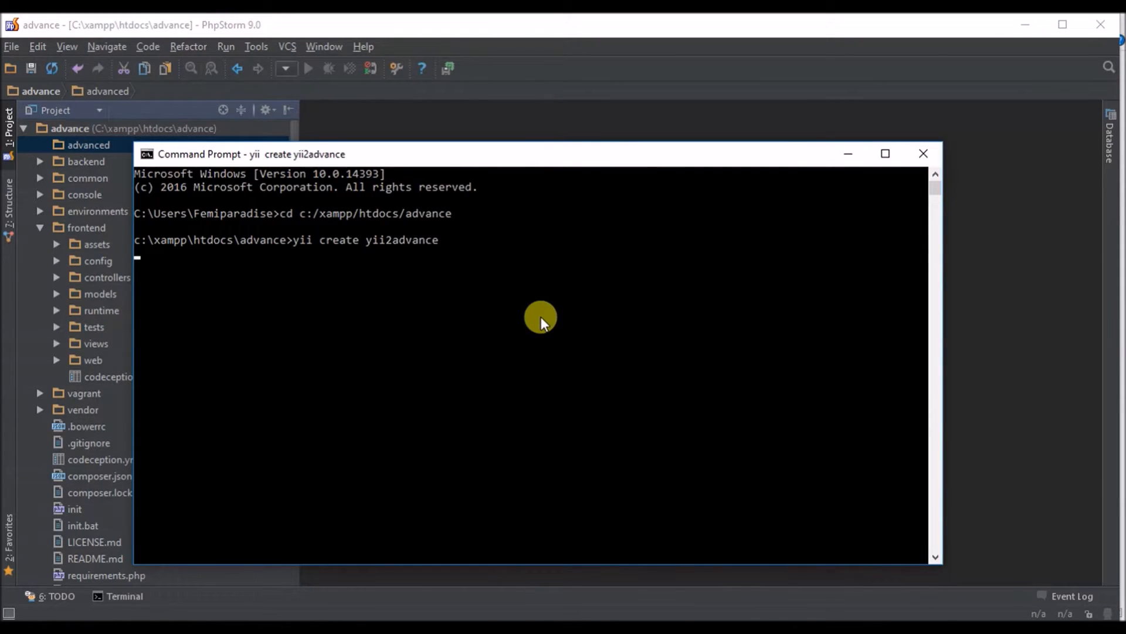
pyautogui.press('Return')
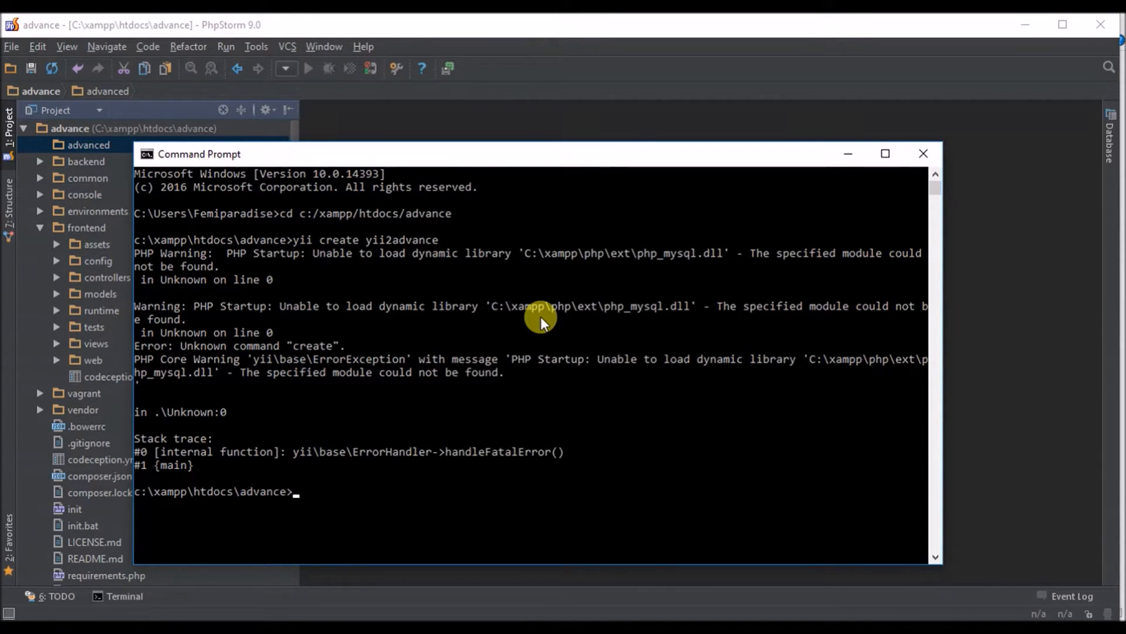
pyautogui.moveTo(440, 266)
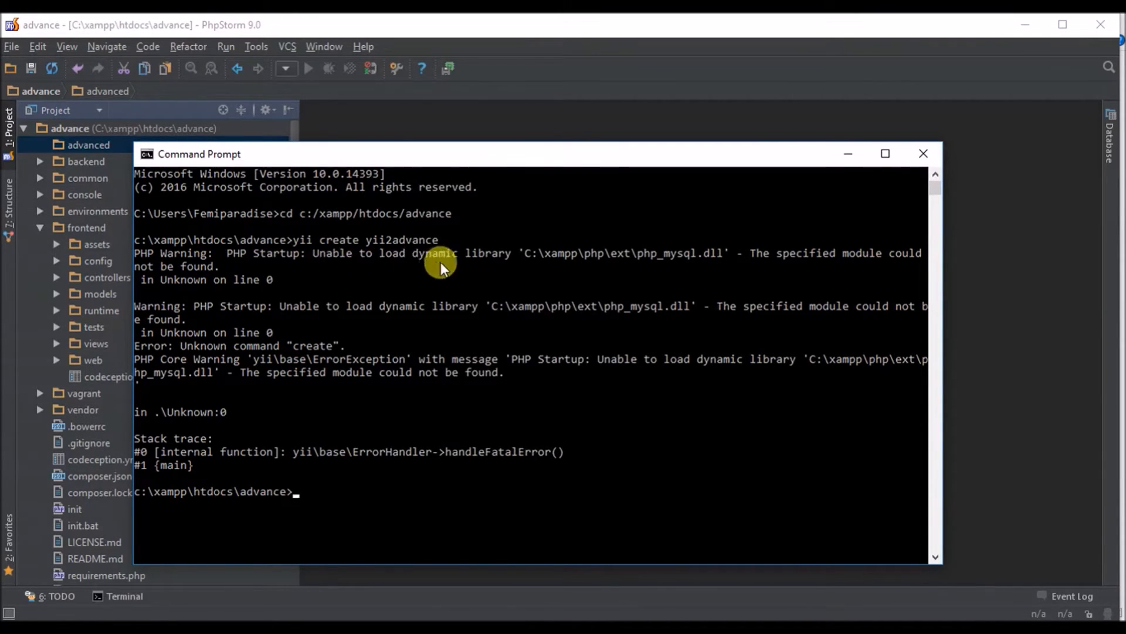
pyautogui.moveTo(178, 282)
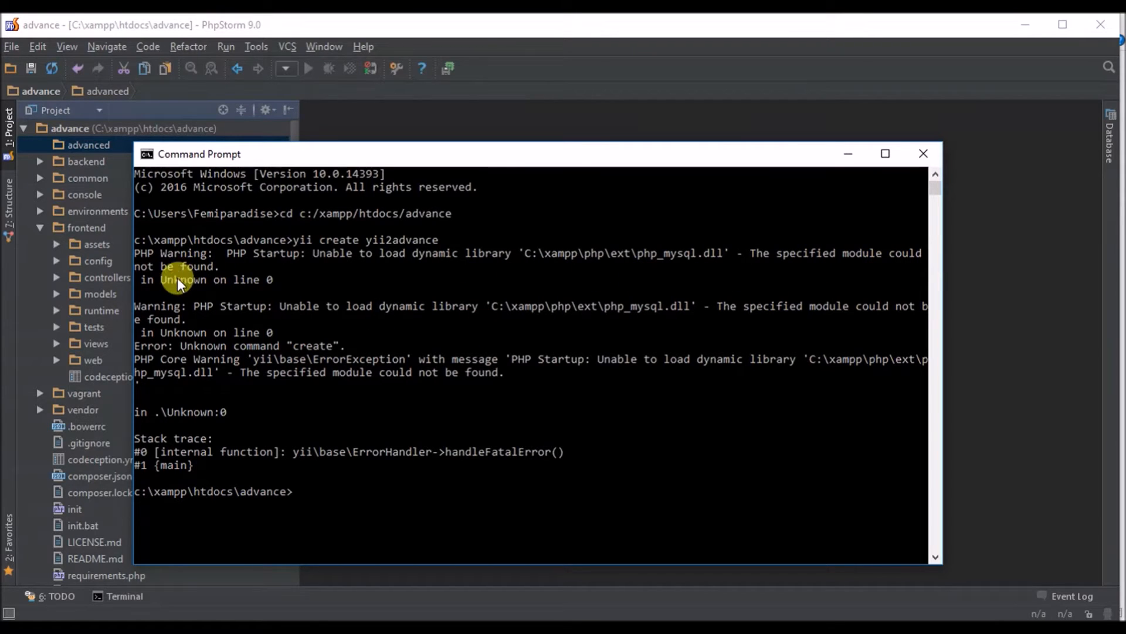
pyautogui.moveTo(770, 365)
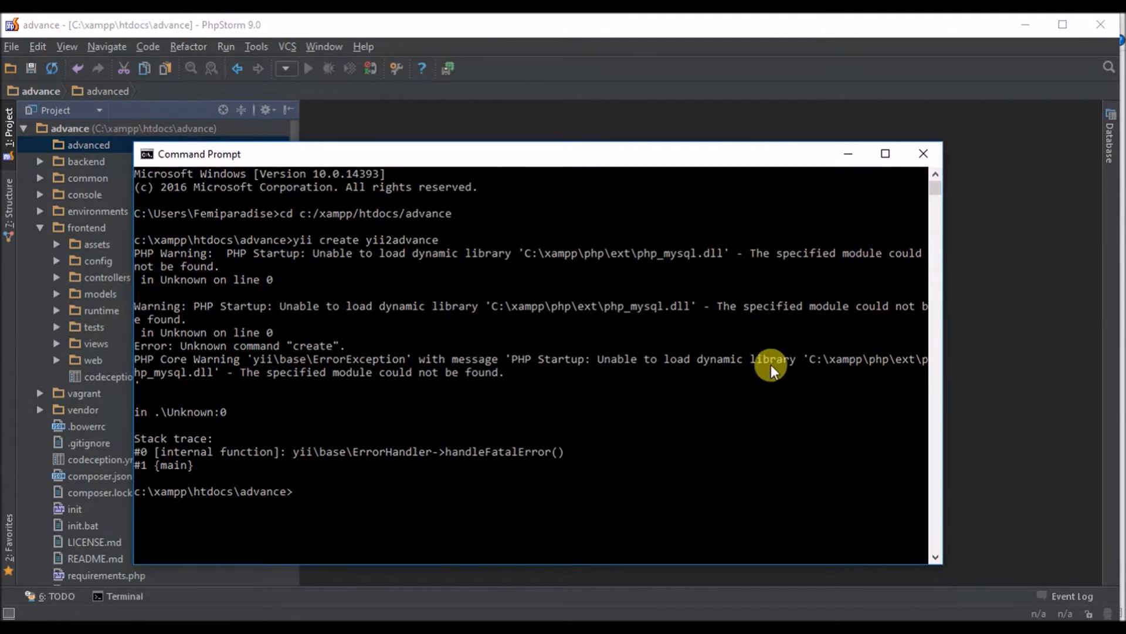
pyautogui.moveTo(294, 500)
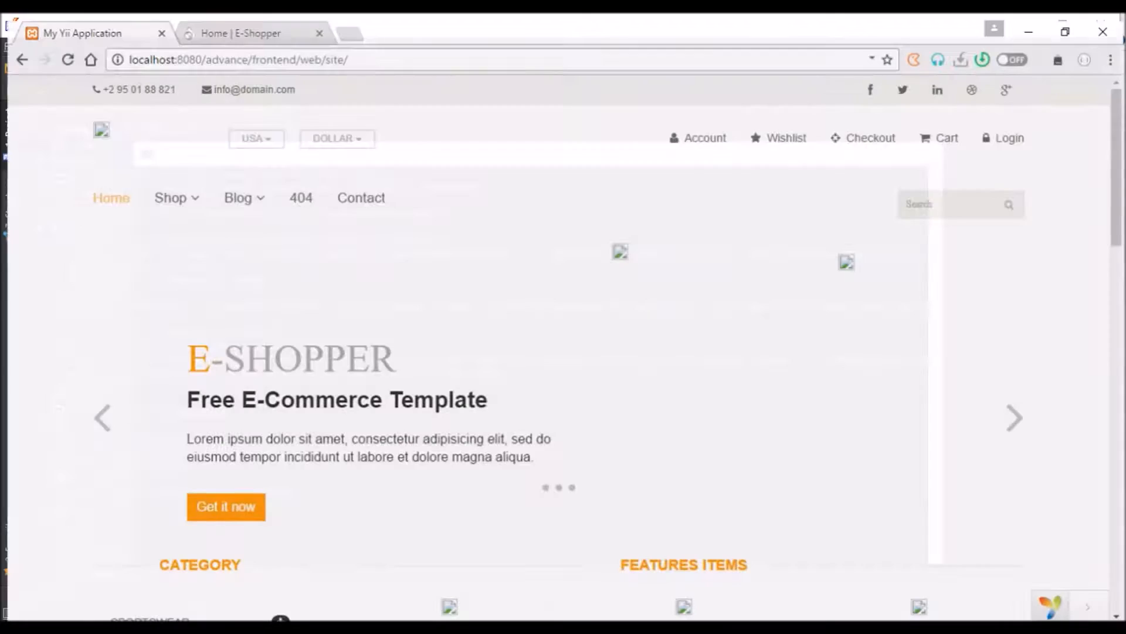
# Step: Enter localhost:8080/advance in a fresh Chrome tab's address bar
pyautogui.click(350, 23)
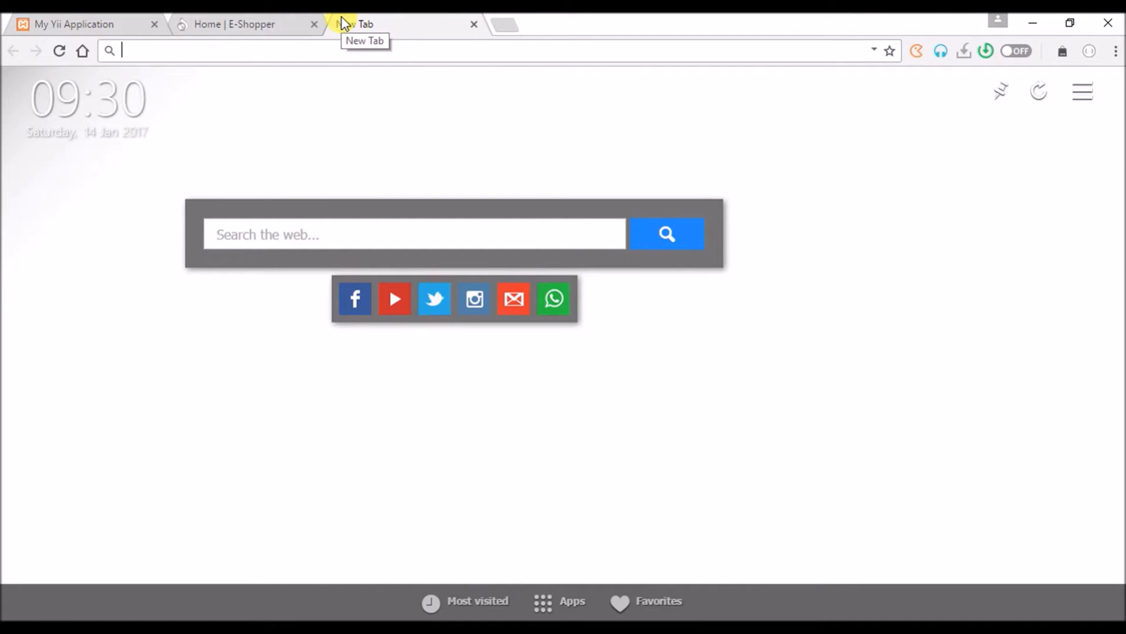
pyautogui.write('localhost:8080/advance')
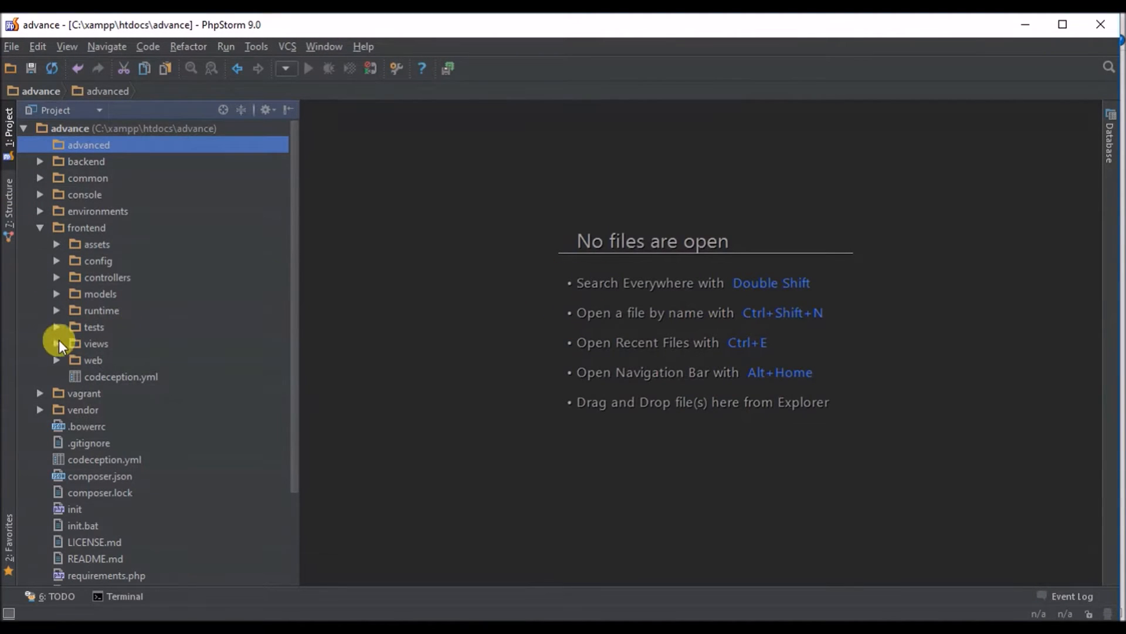
# Step: Review frontend/config/main-local.php, then collapse the frontend folder again
pyautogui.click(56, 260)
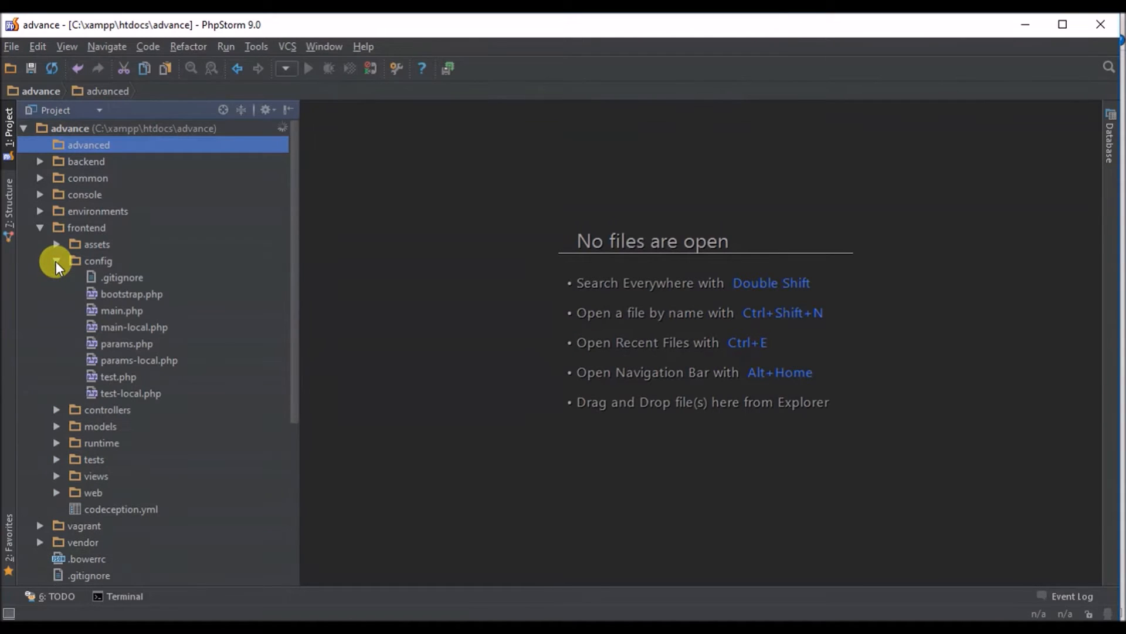
pyautogui.click(86, 228)
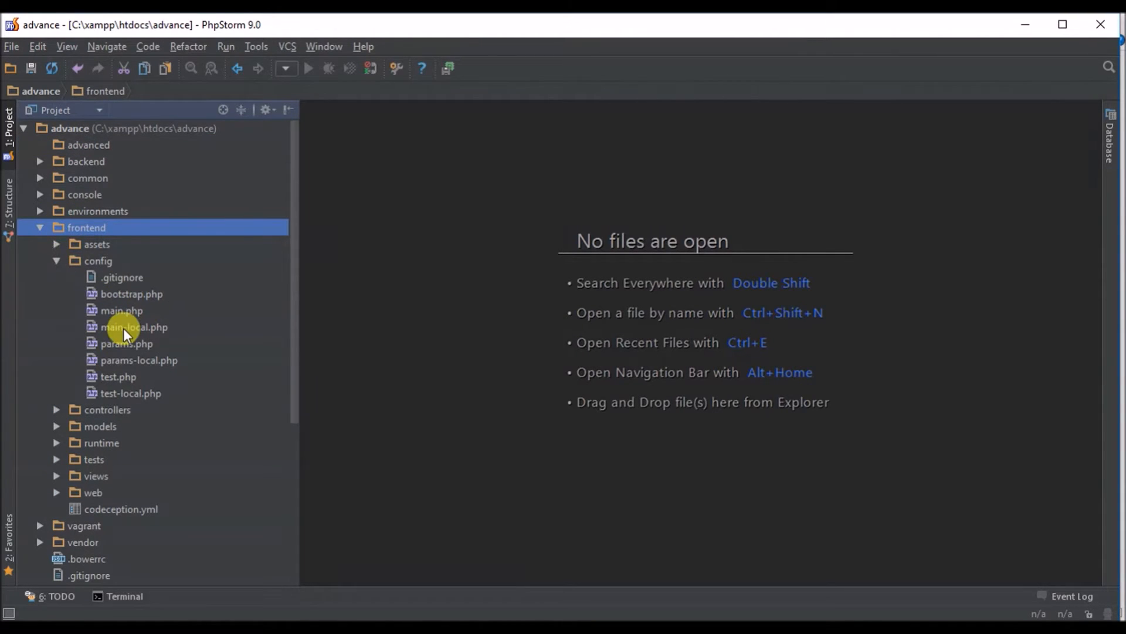
pyautogui.doubleClick(134, 326)
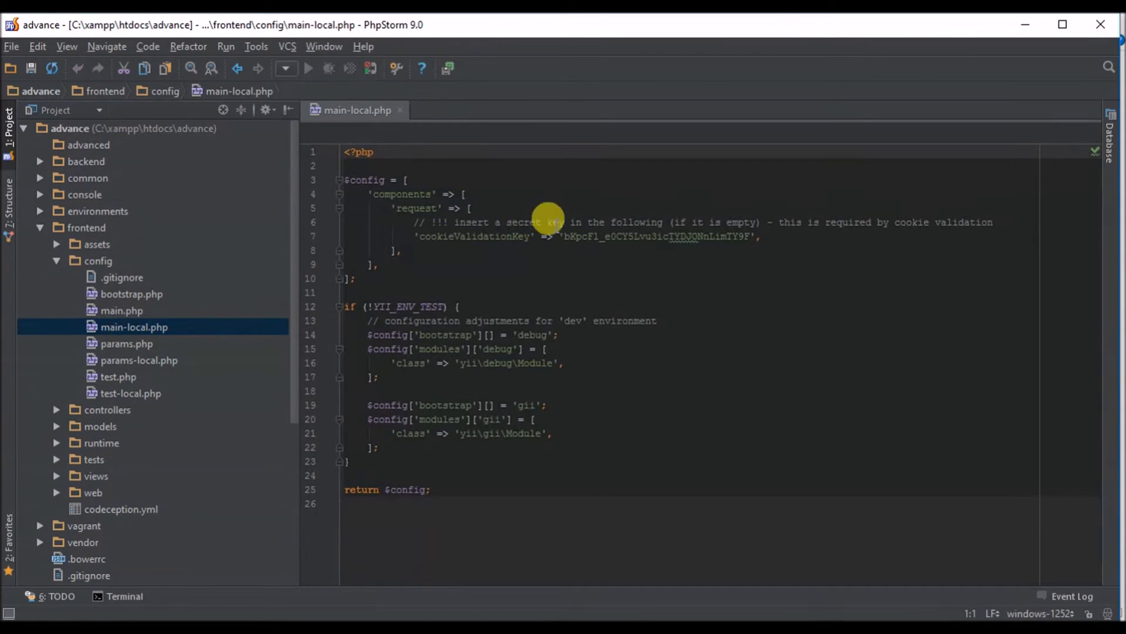
pyautogui.moveTo(394, 139)
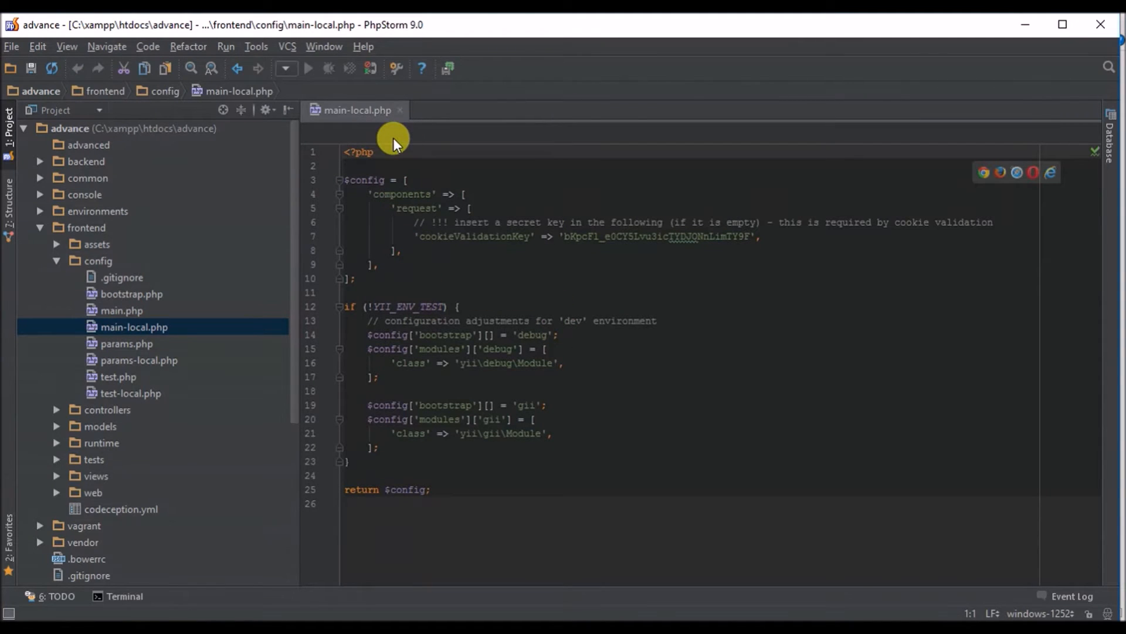
pyautogui.click(56, 260)
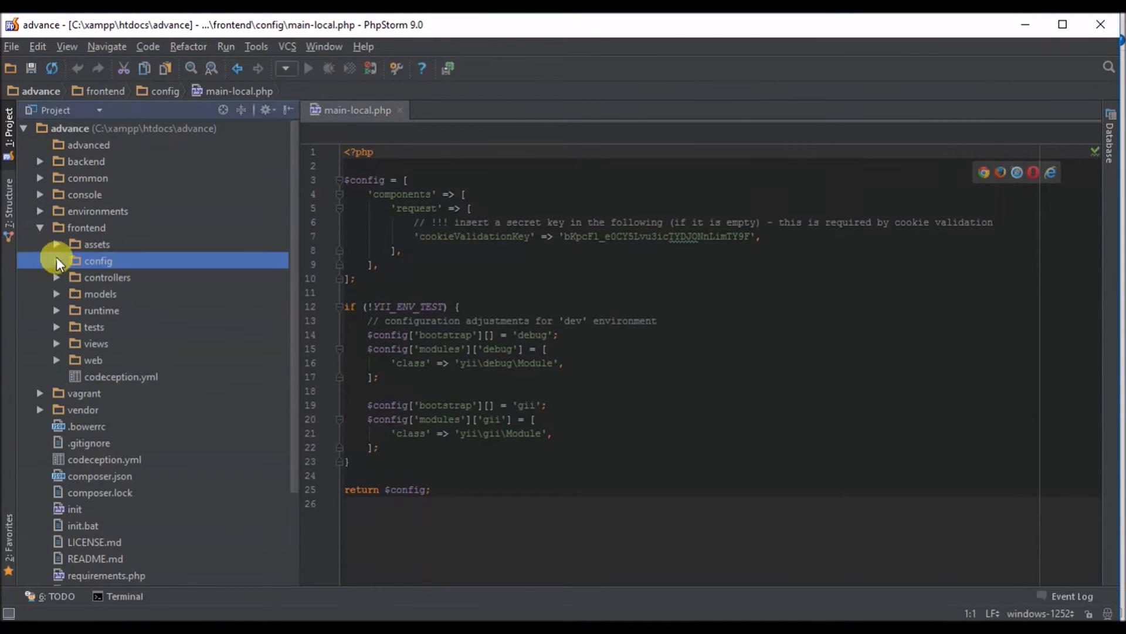
pyautogui.click(41, 228)
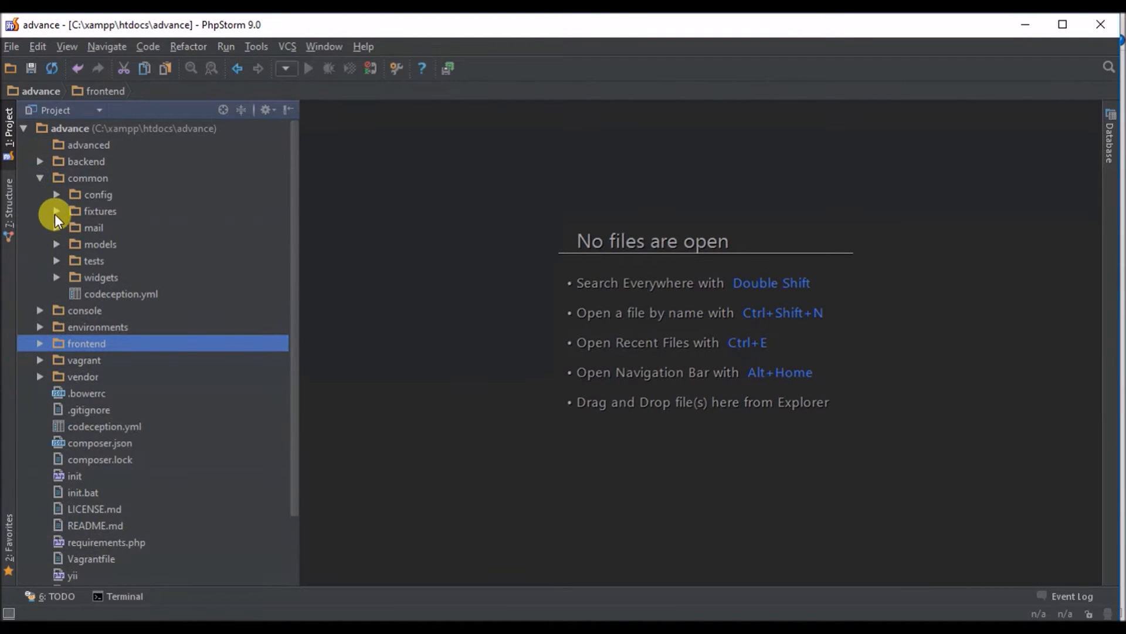
# Step: Bring up common/config/main-local.php from the common config folder
pyautogui.click(57, 193)
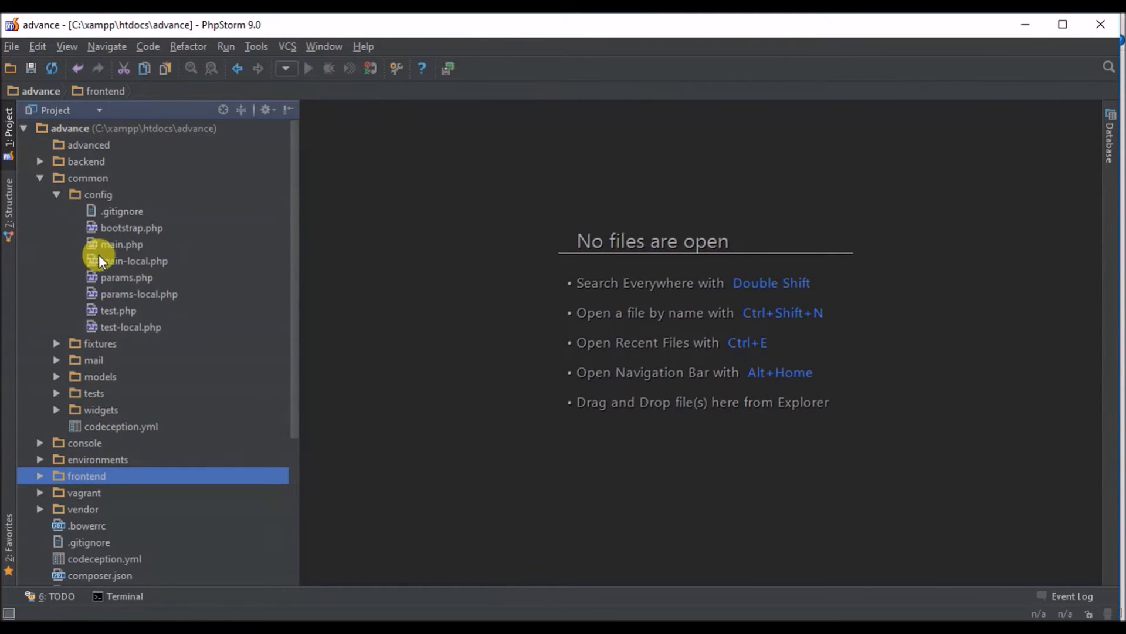
pyautogui.doubleClick(133, 261)
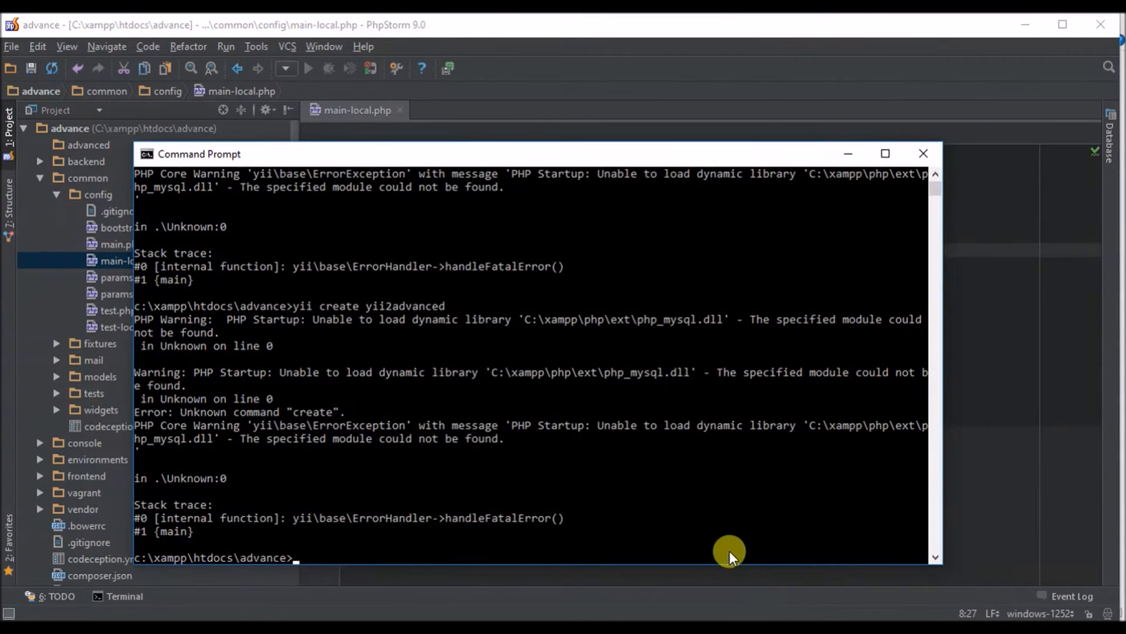
# Step: Run 'yii migrate' and answer yes to apply the init migration creating the user table
pyautogui.write('yii')
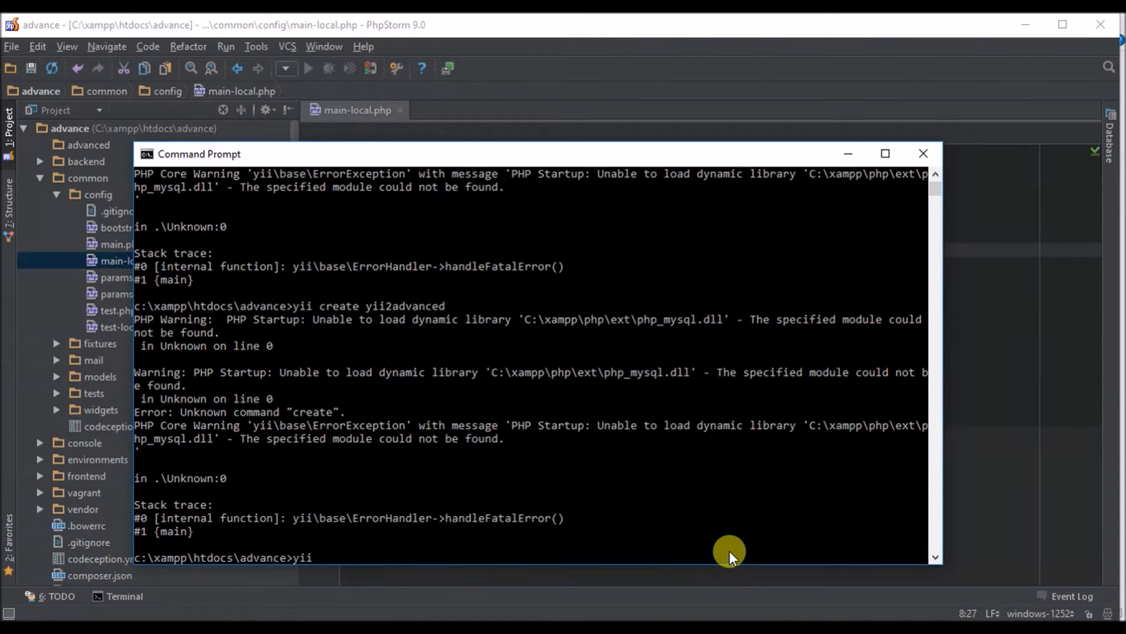
pyautogui.write('migrate')
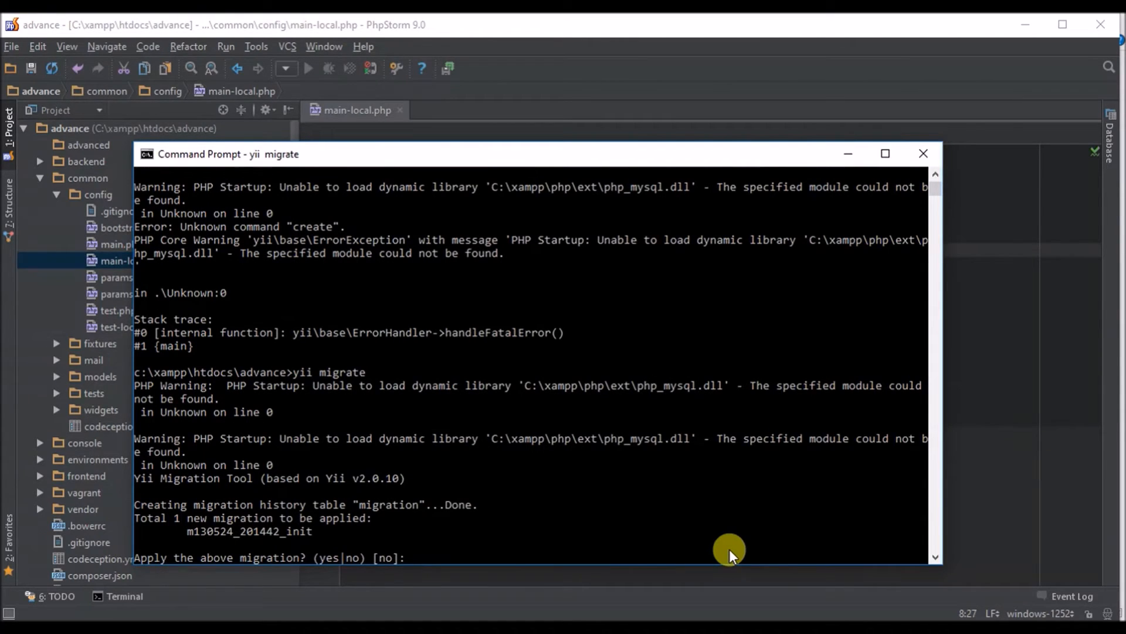
pyautogui.moveTo(822, 606)
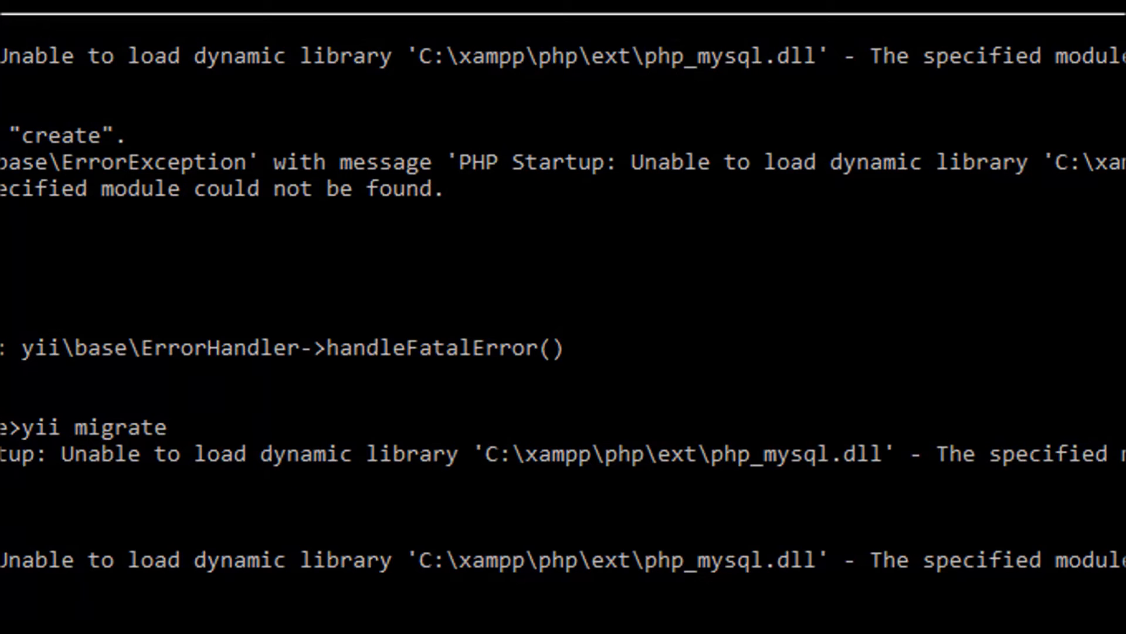
pyautogui.scroll(-3)
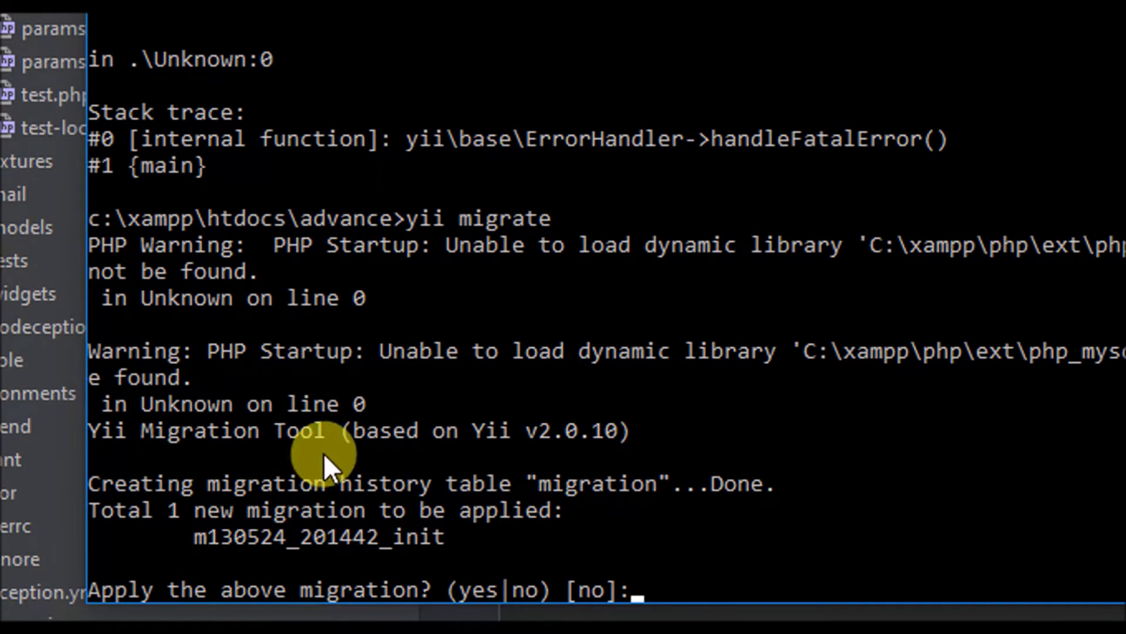
pyautogui.moveTo(495, 223)
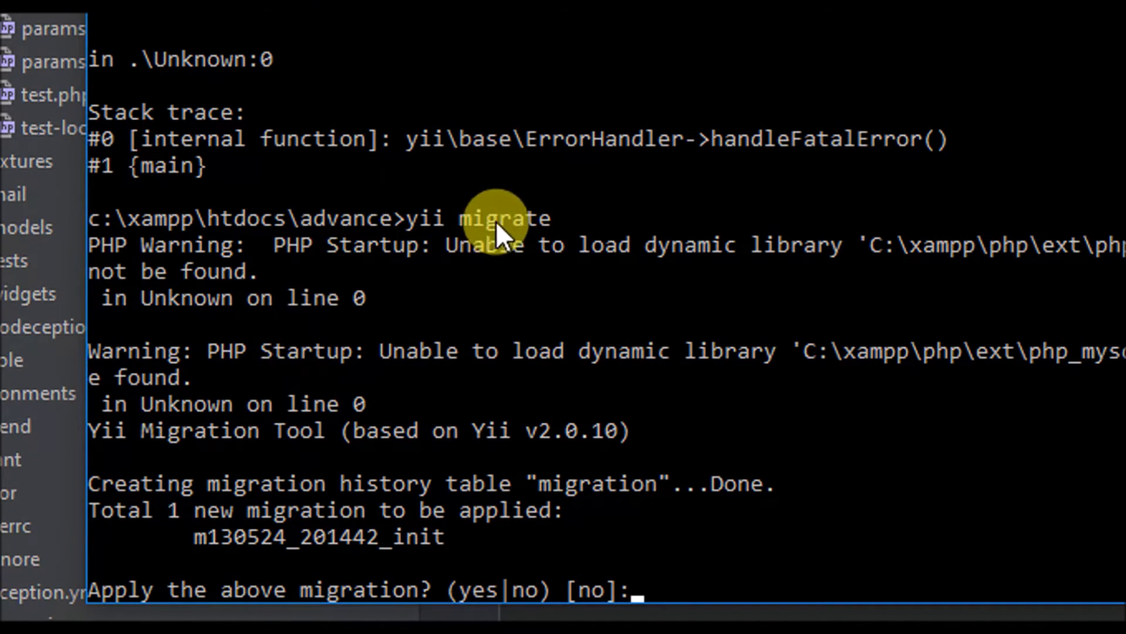
pyautogui.moveTo(172, 510)
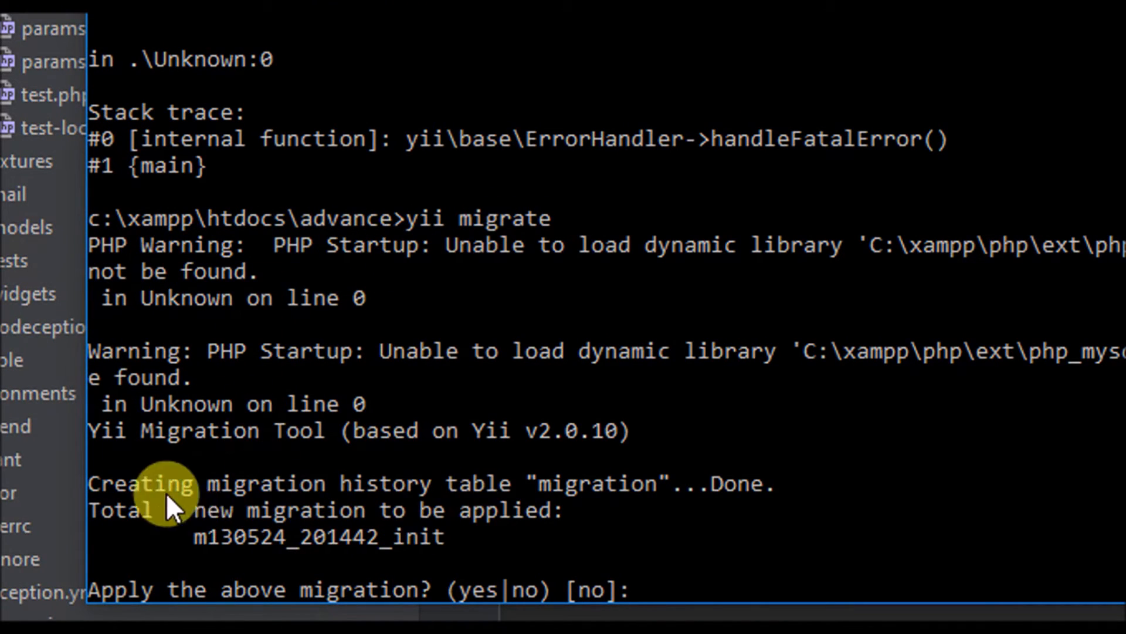
pyautogui.moveTo(650, 495)
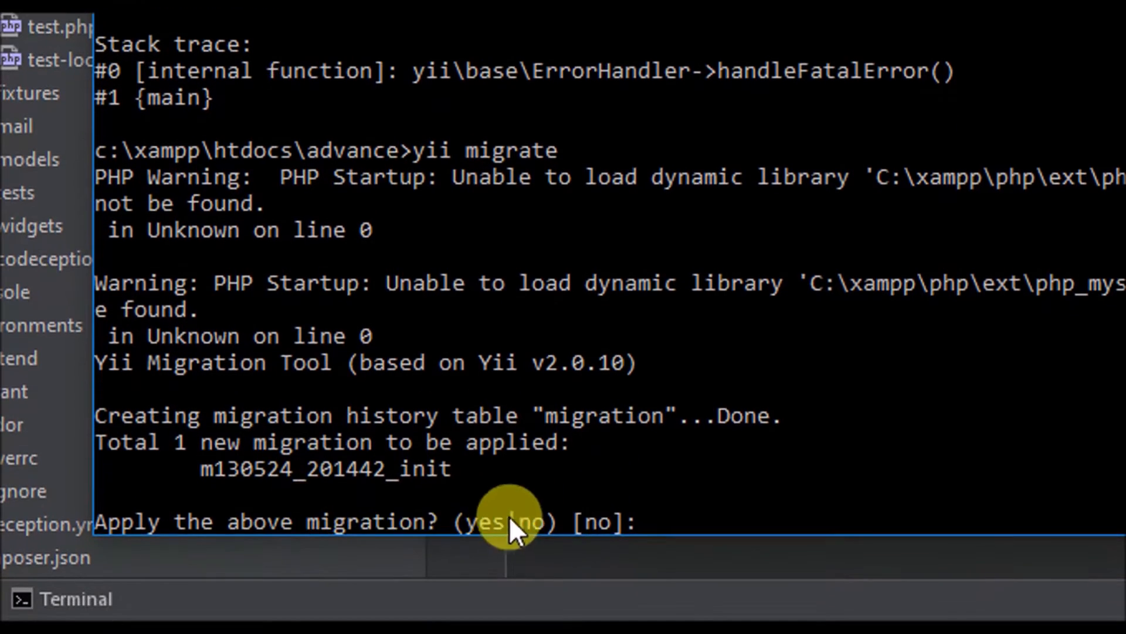
pyautogui.write('yes')
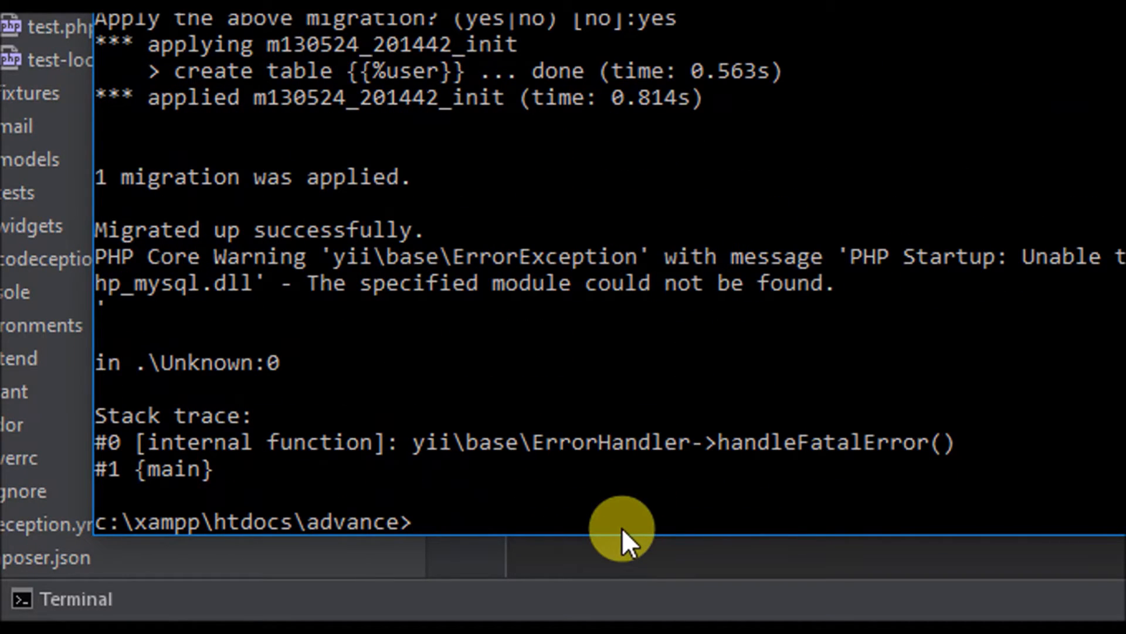
pyautogui.moveTo(323, 316)
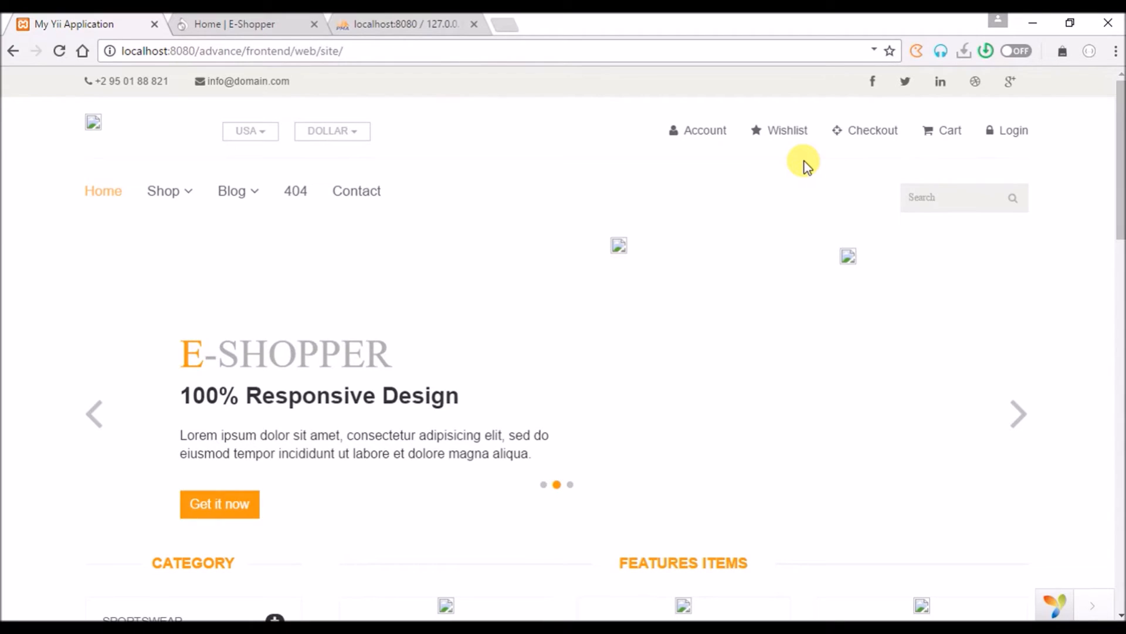
pyautogui.moveTo(826, 135)
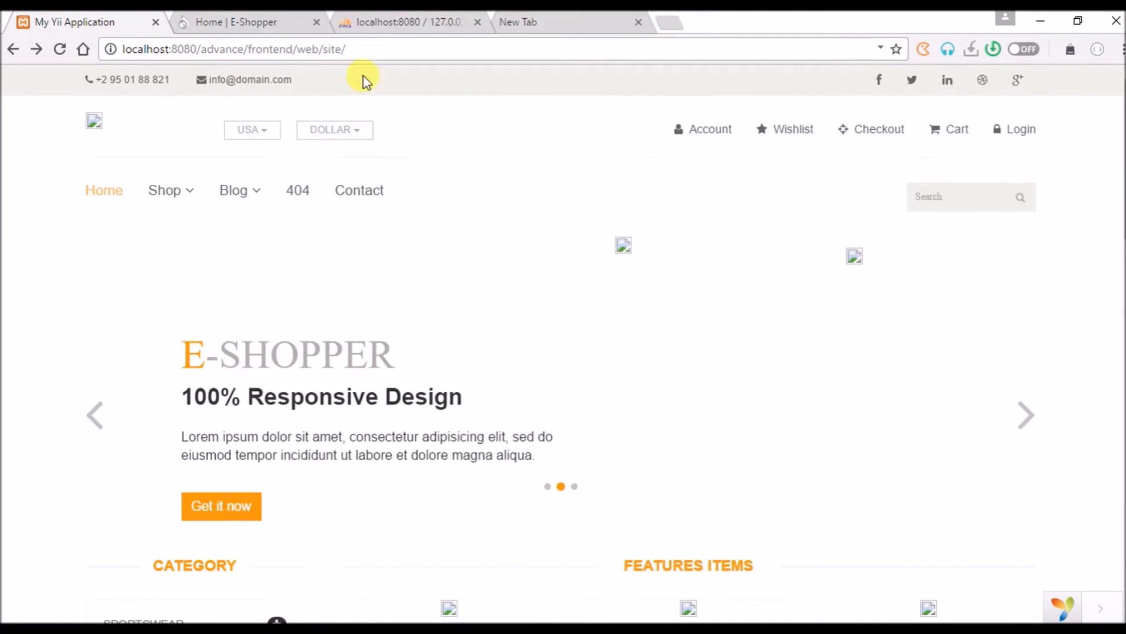
pyautogui.moveTo(434, 257)
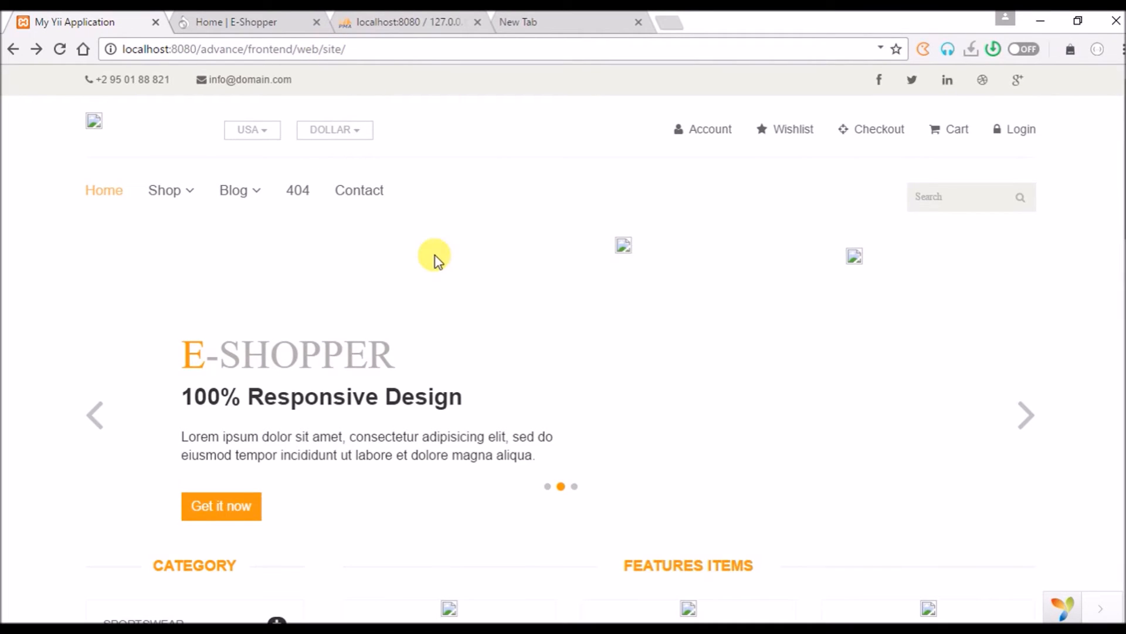
pyautogui.moveTo(991, 15)
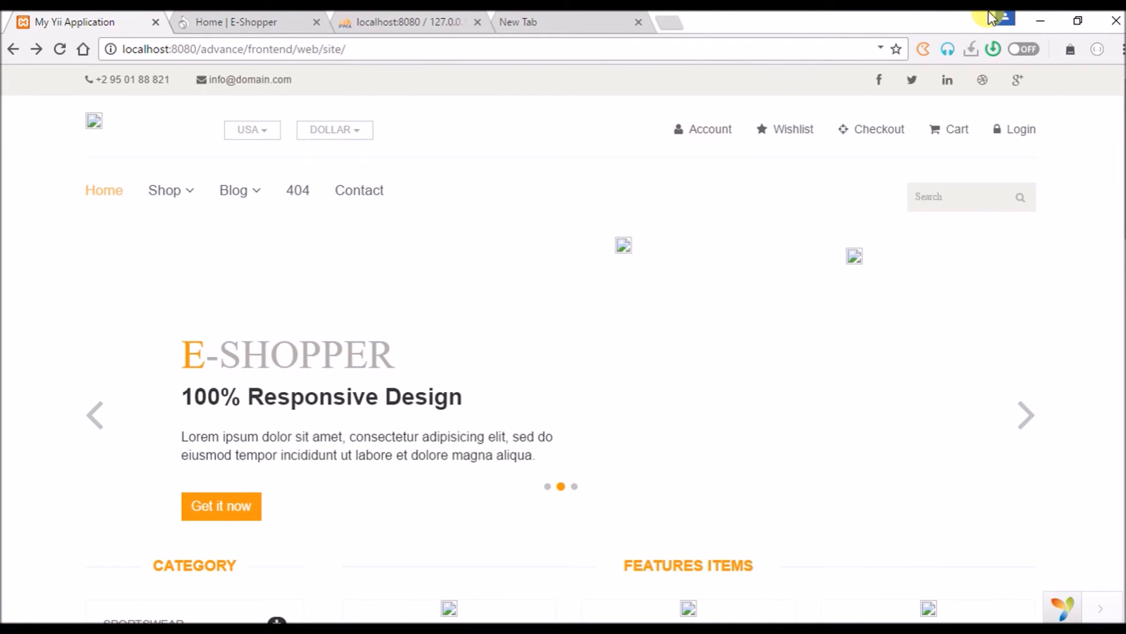
pyautogui.moveTo(344, 65)
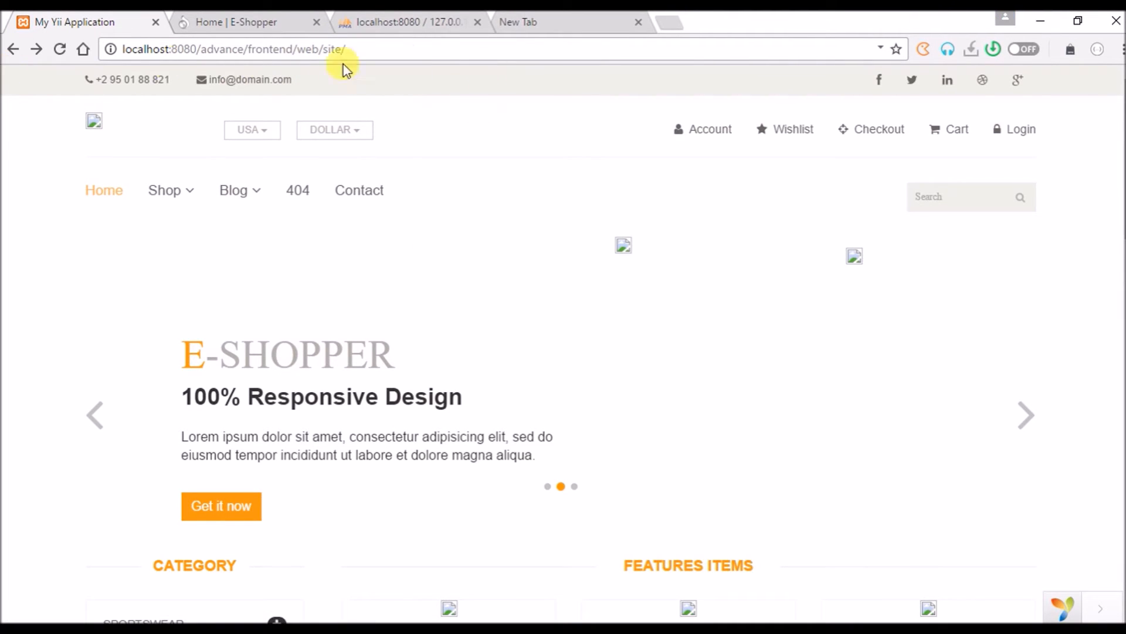
pyautogui.moveTo(840, 112)
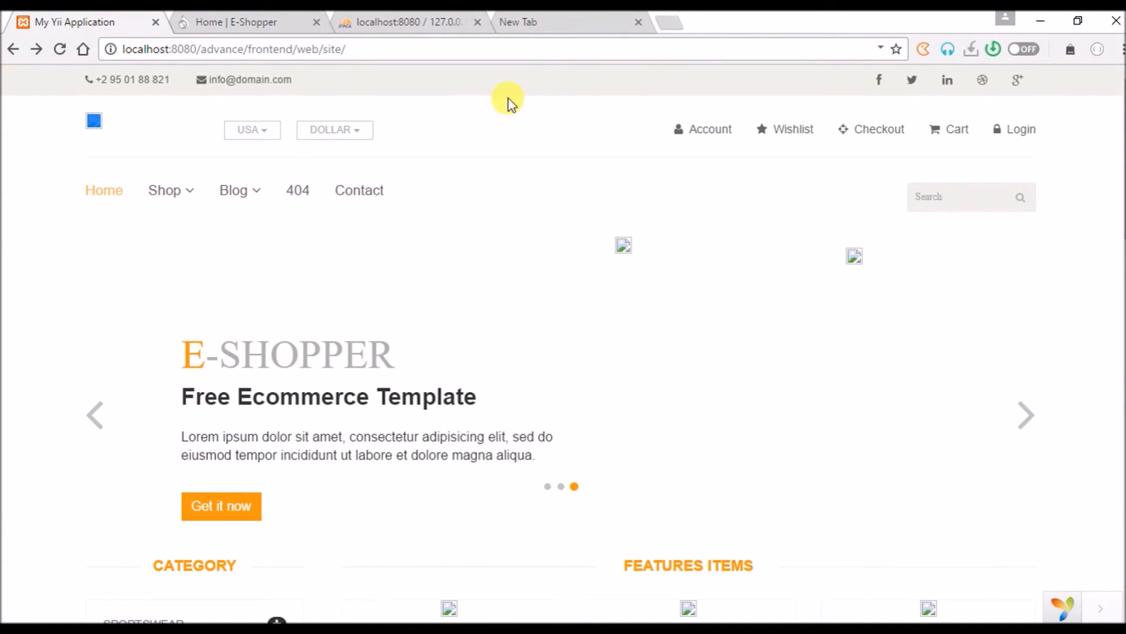
# Step: Change the URL to localhost:8080/advance/frontend/web/site/signup to reach the Signup form
pyautogui.click(234, 49)
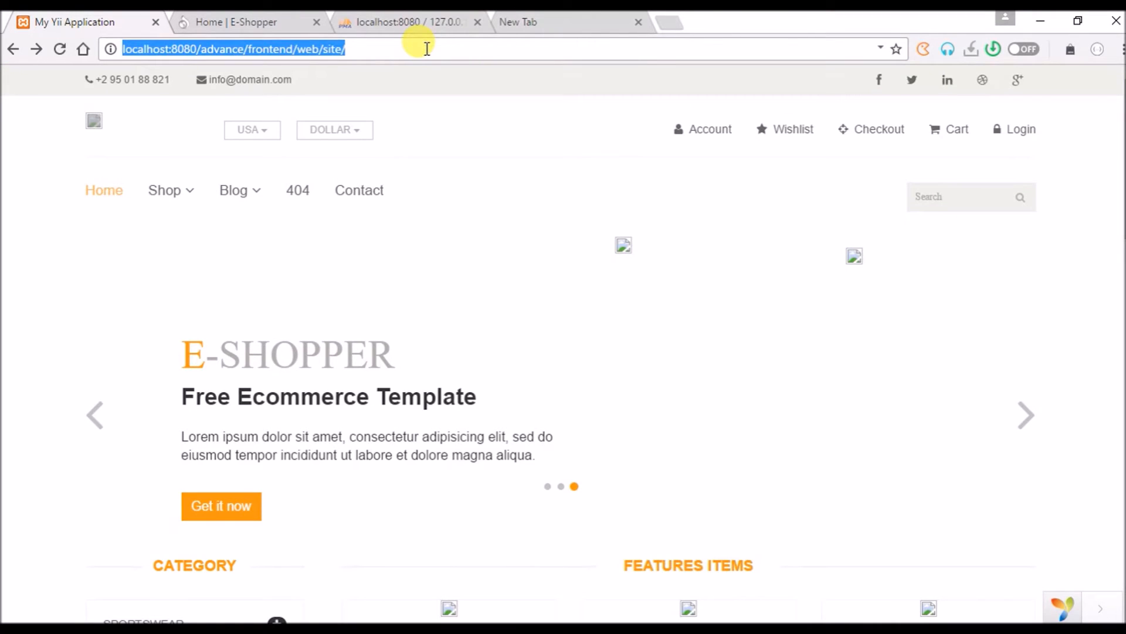
pyautogui.write('signup')
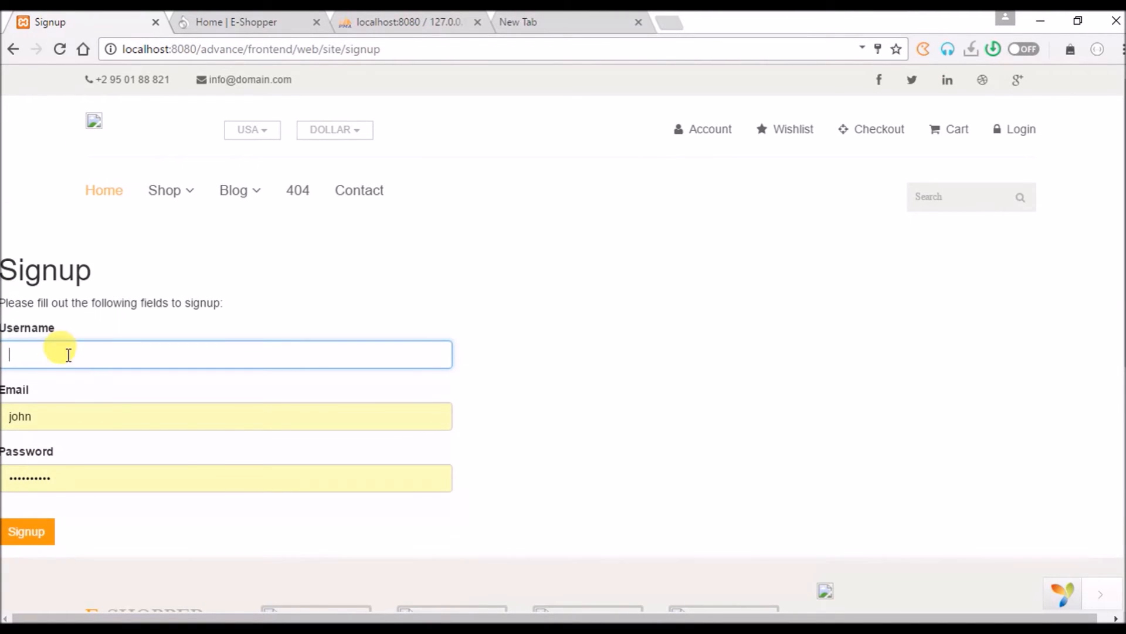
pyautogui.moveTo(352, 54)
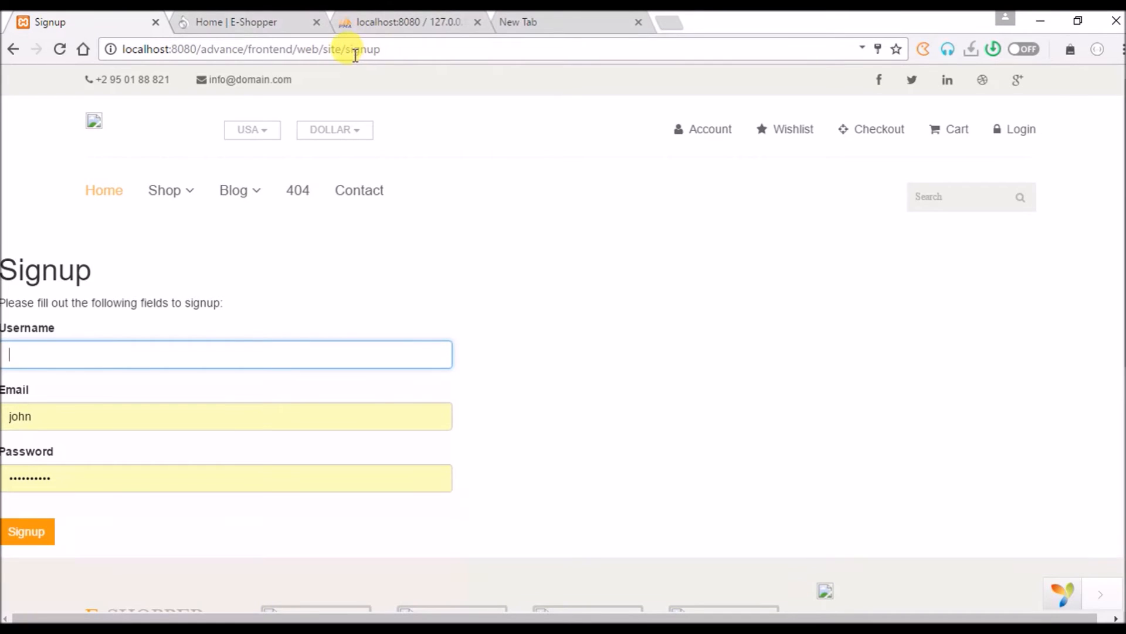
pyautogui.moveTo(1080, 20)
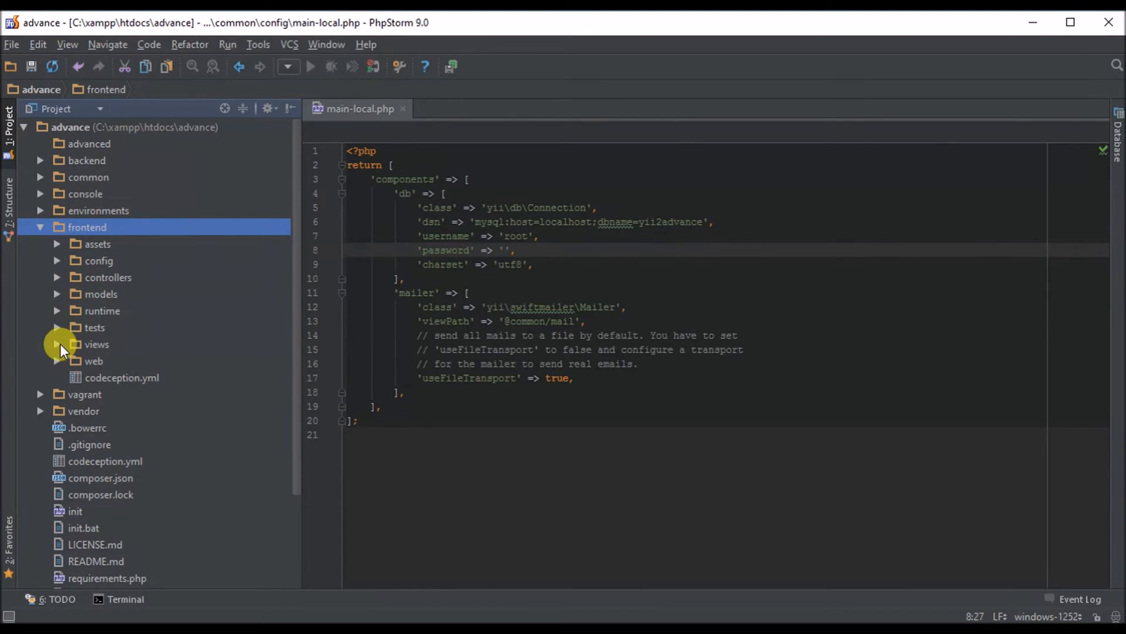
# Step: Uncomment the NavBar block in frontend/views/layouts/main.php to restore Signup and Login entries
pyautogui.click(58, 344)
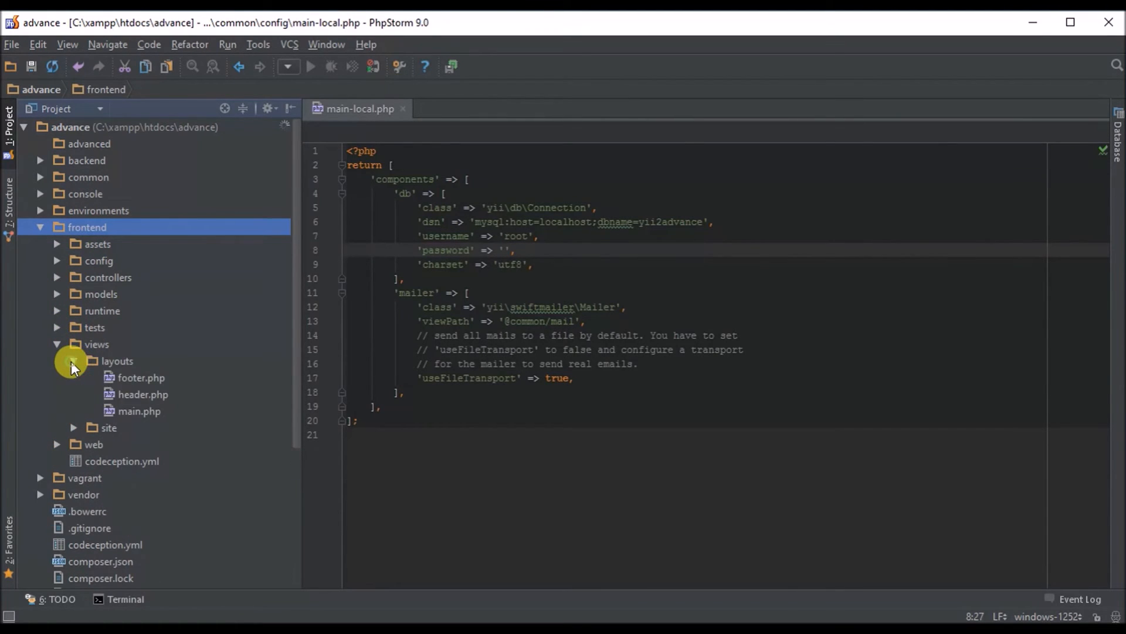
pyautogui.doubleClick(140, 410)
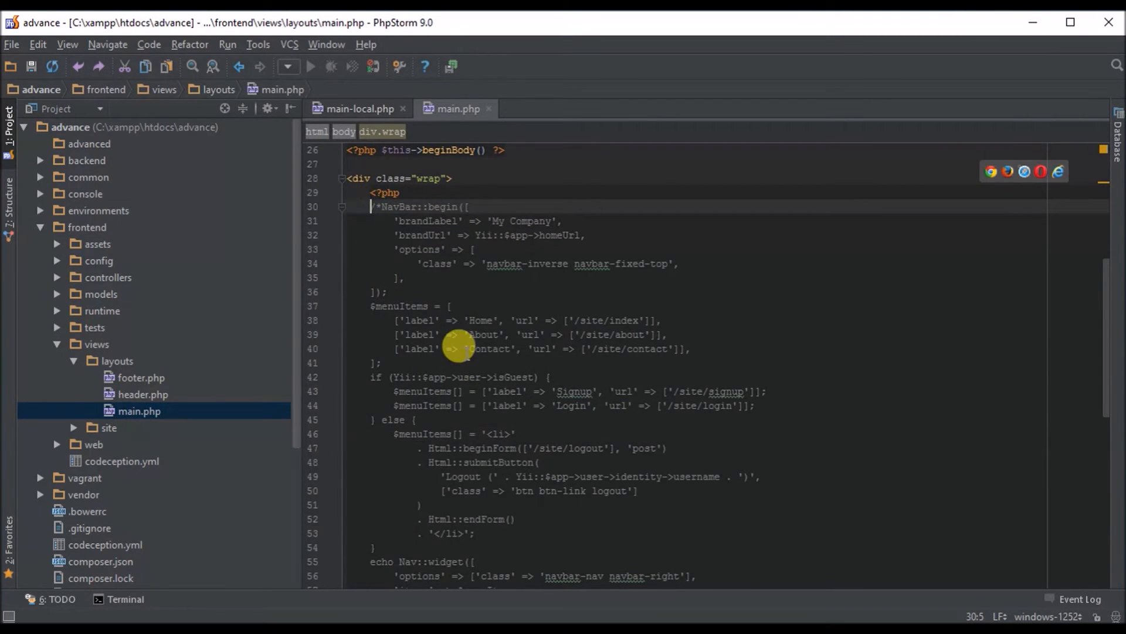
pyautogui.scroll(-3)
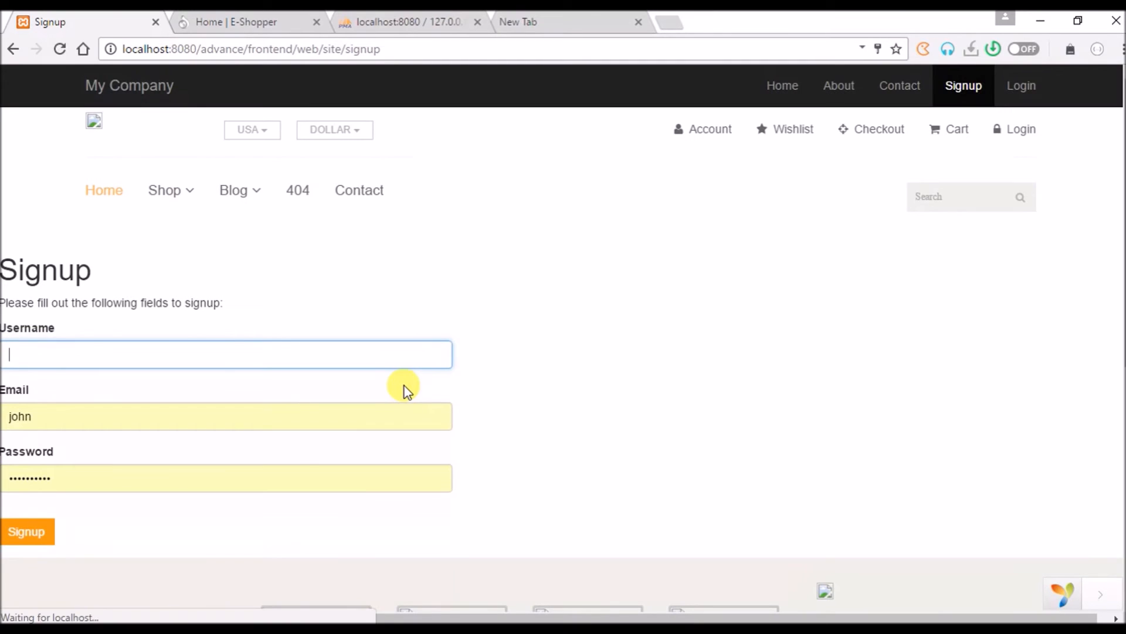
pyautogui.moveTo(955, 85)
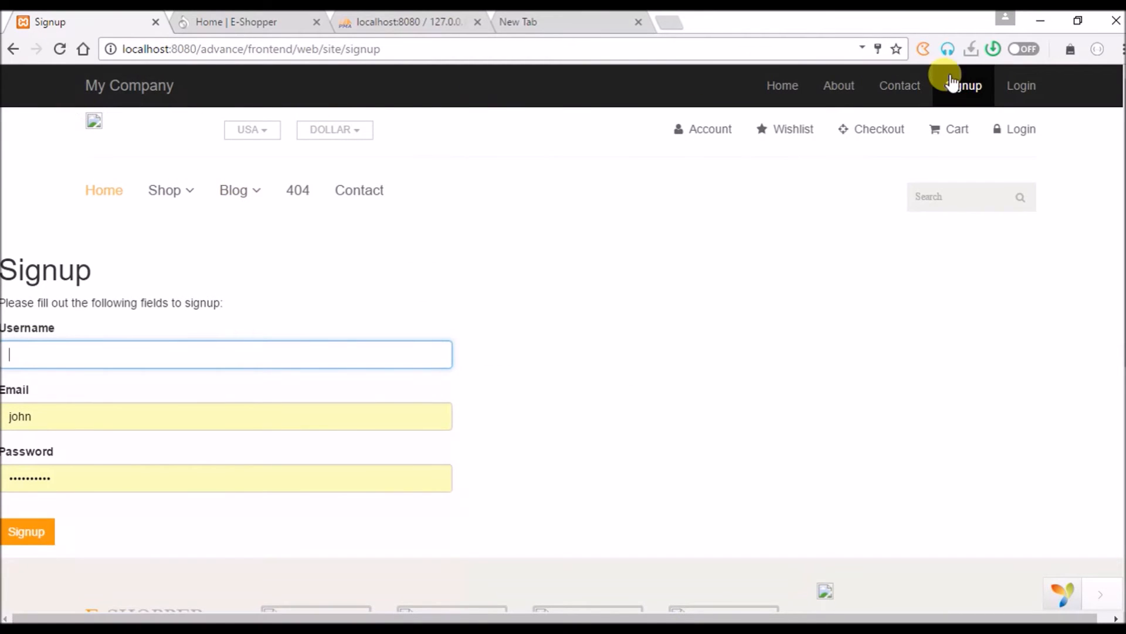
pyautogui.moveTo(260, 216)
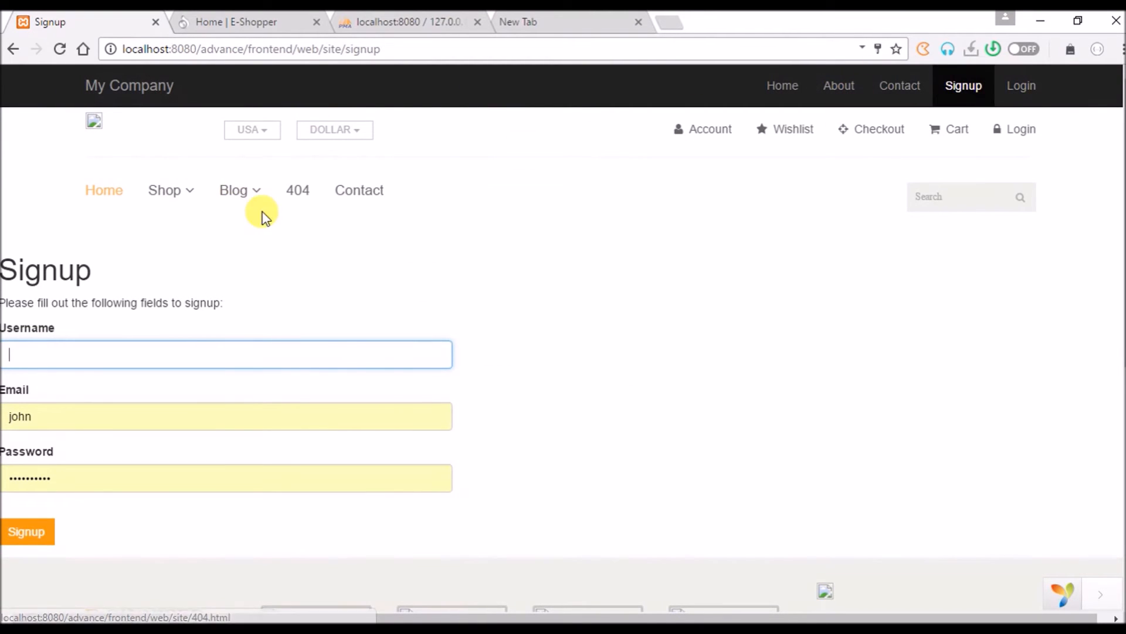
pyautogui.moveTo(1021, 86)
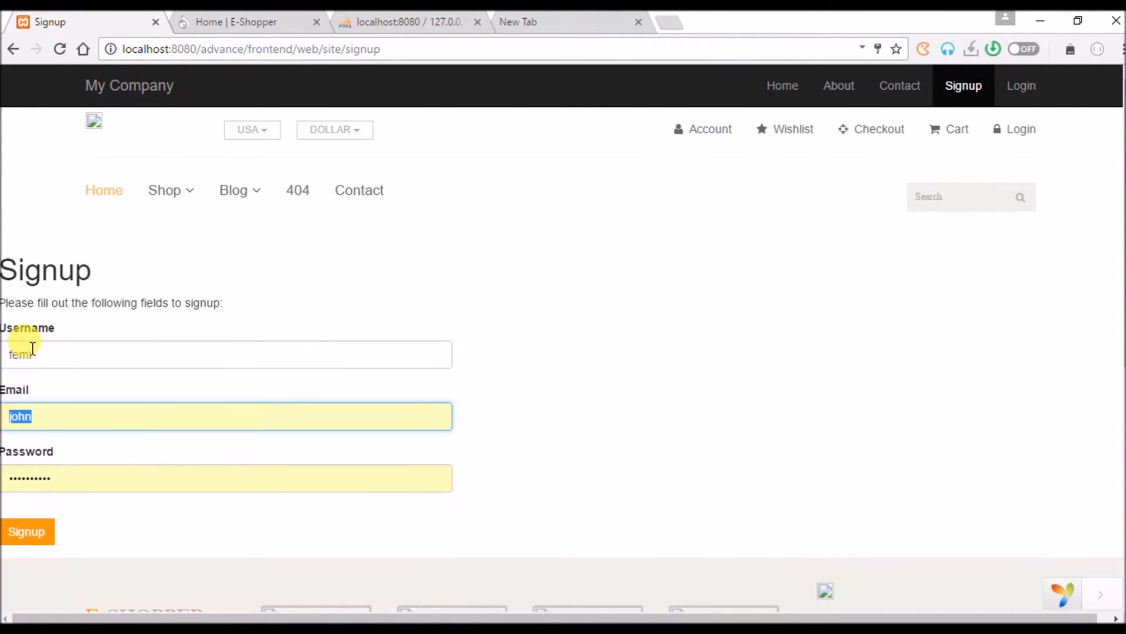
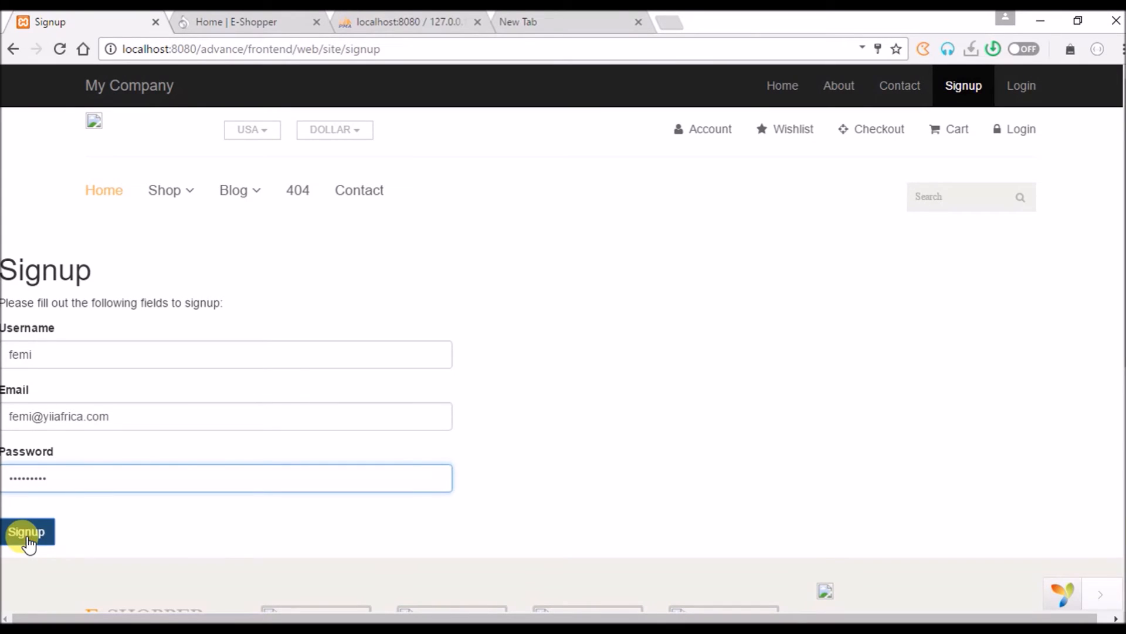
pyautogui.click(27, 531)
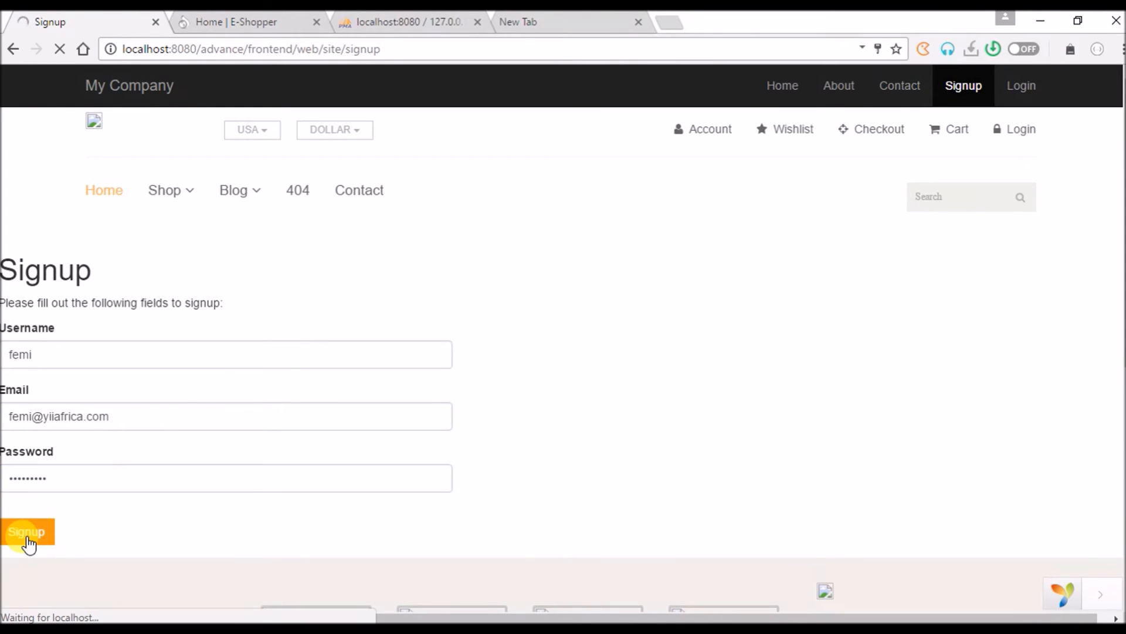
pyautogui.click(27, 531)
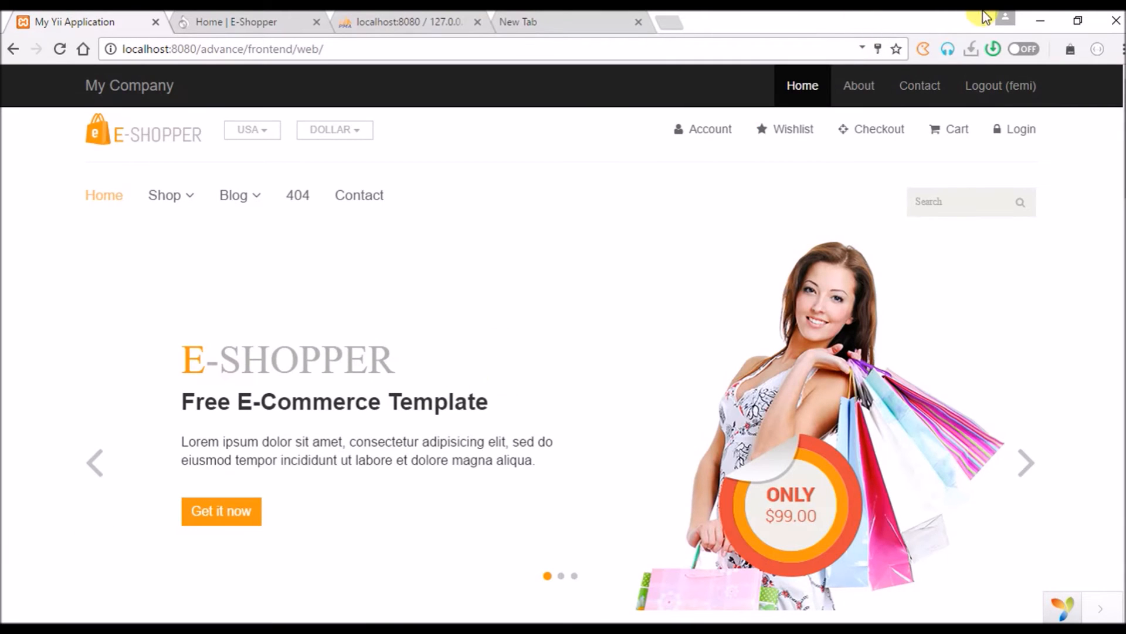
pyautogui.moveTo(650, 15)
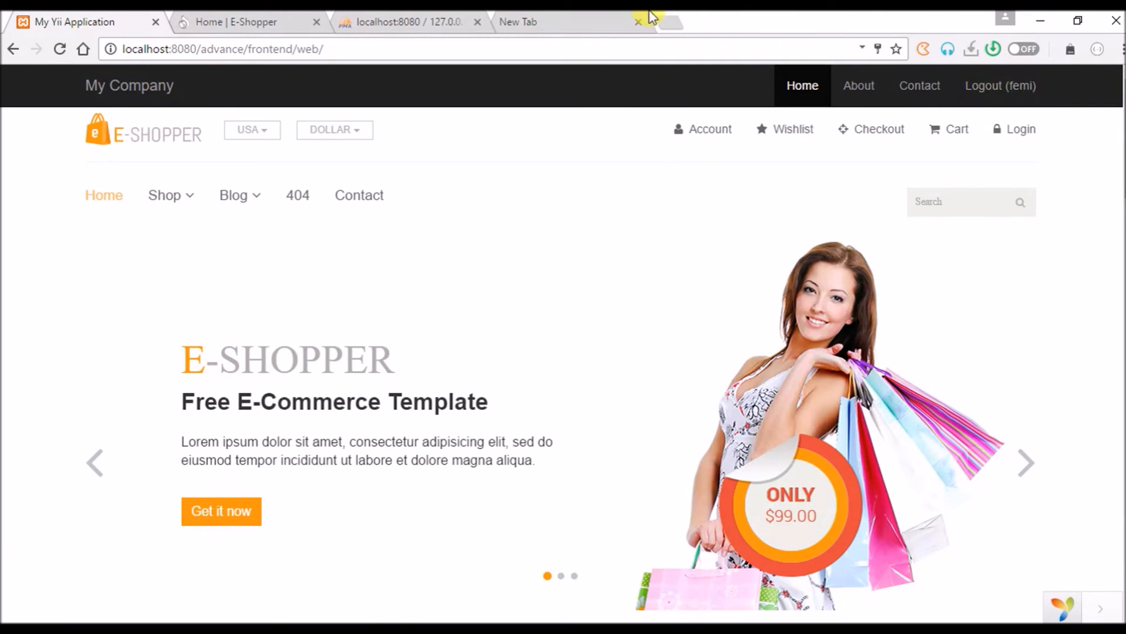
# Step: Close the empty New Tab, keeping the frontend, template and phpMyAdmin tabs
pyautogui.click(637, 21)
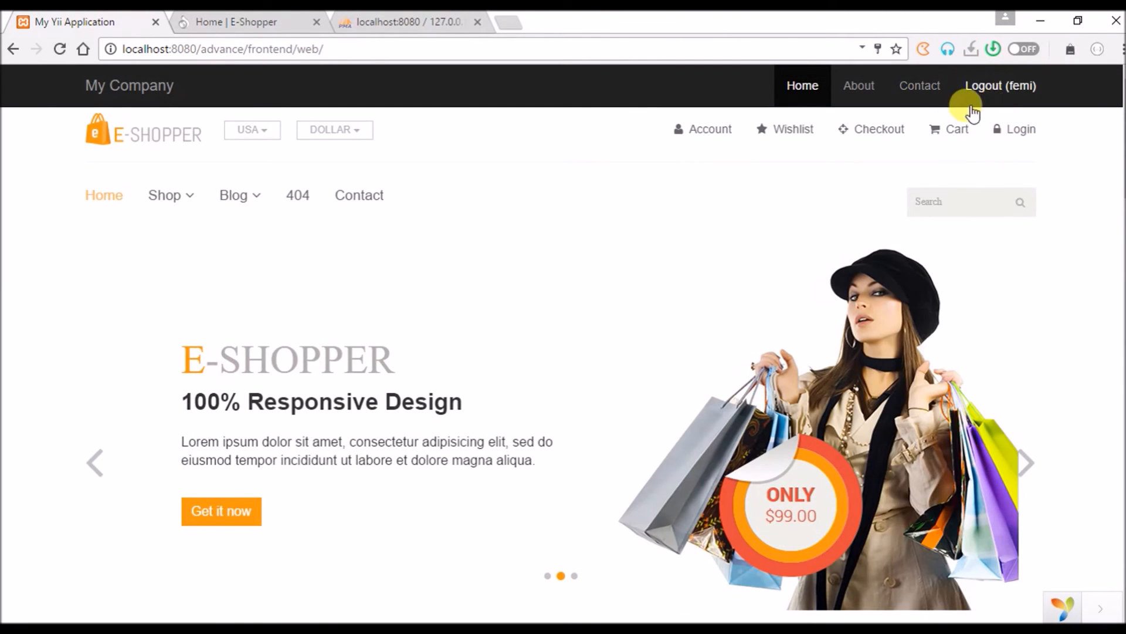
pyautogui.moveTo(998, 91)
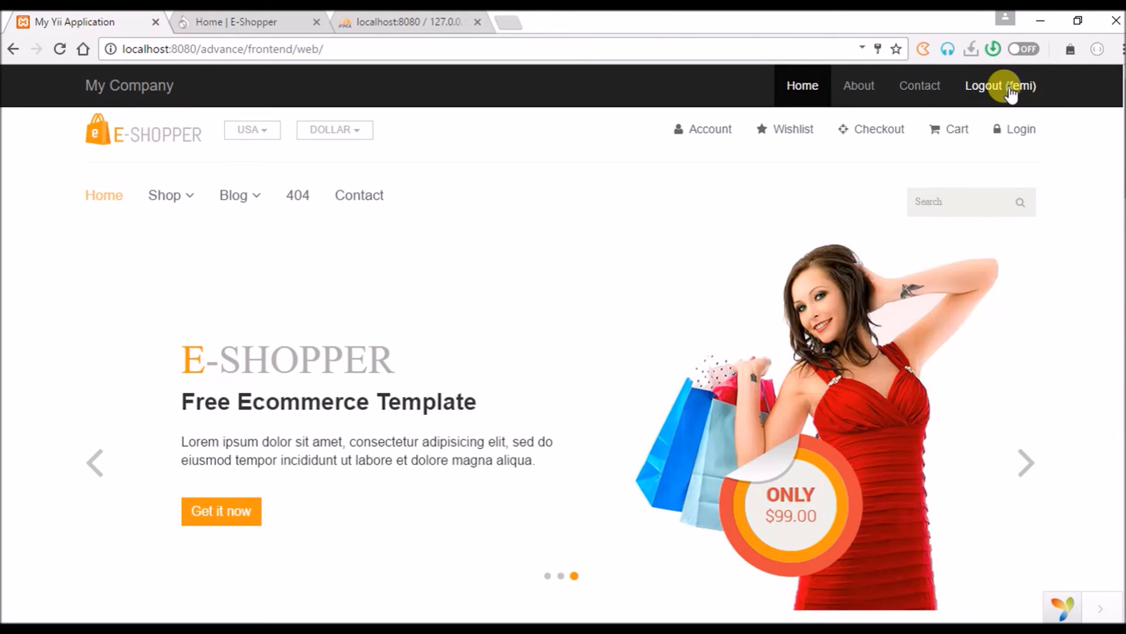
pyautogui.click(984, 86)
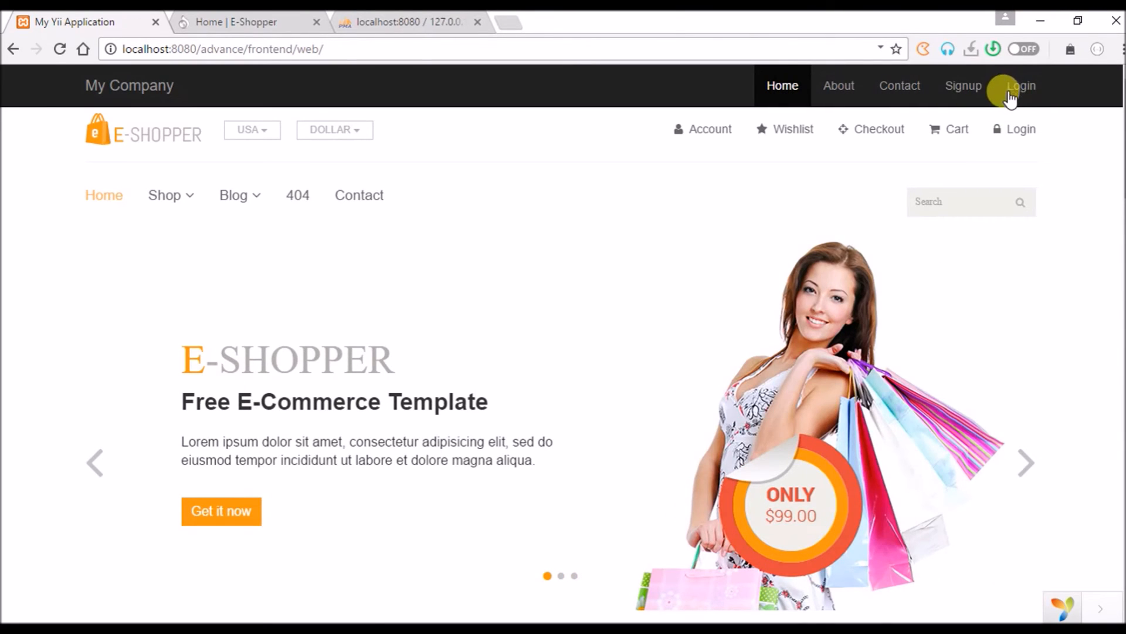
pyautogui.click(1020, 85)
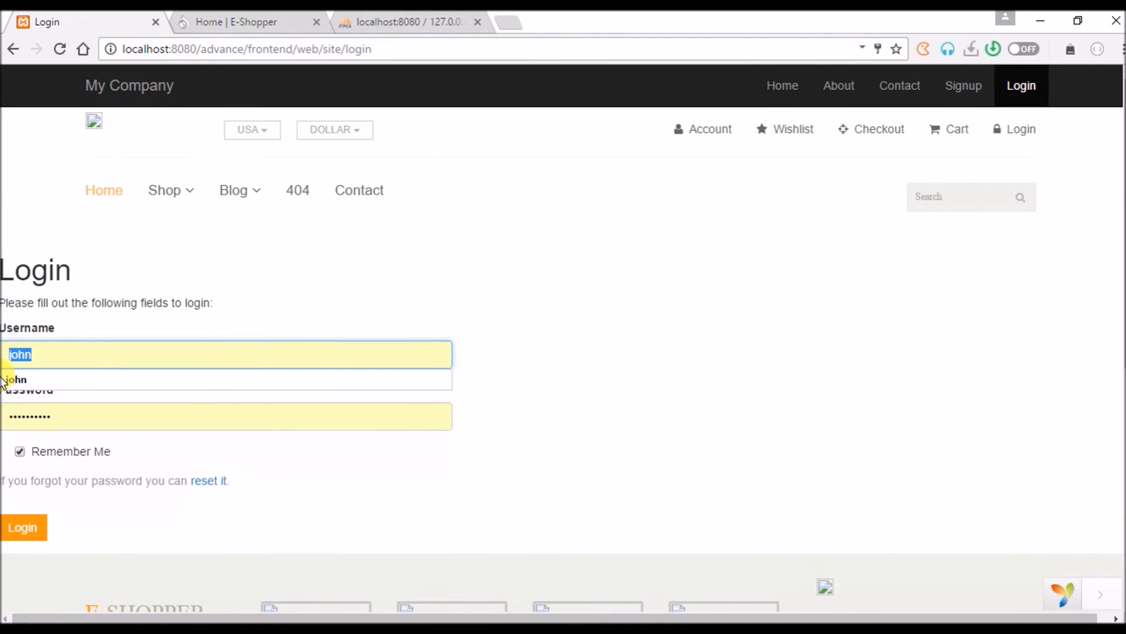
pyautogui.write('femi')
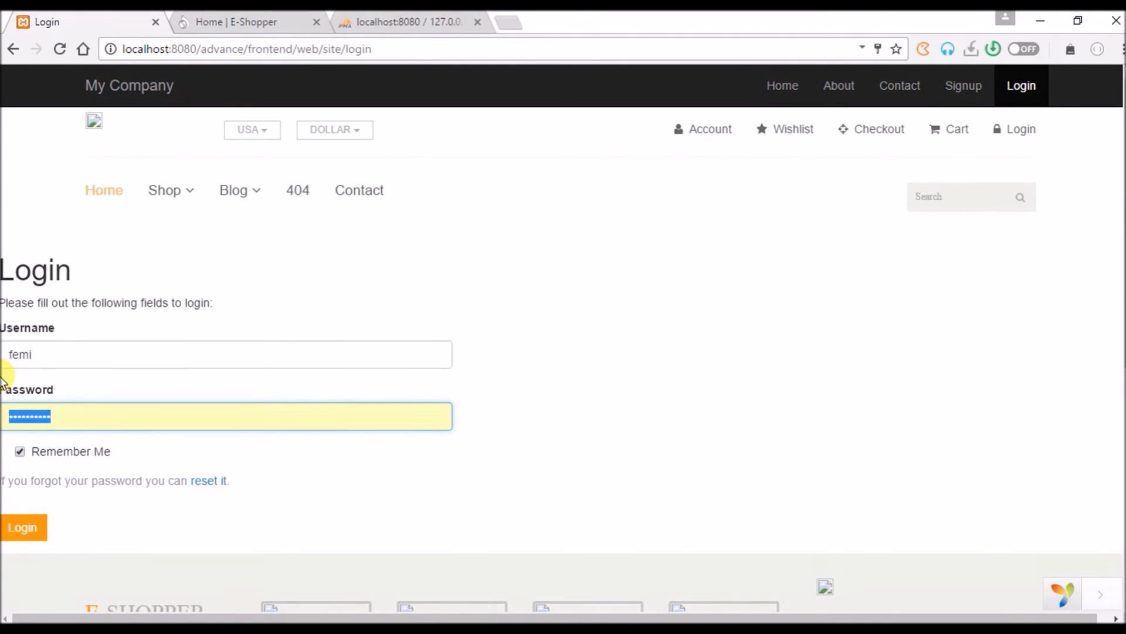
pyautogui.click(23, 527)
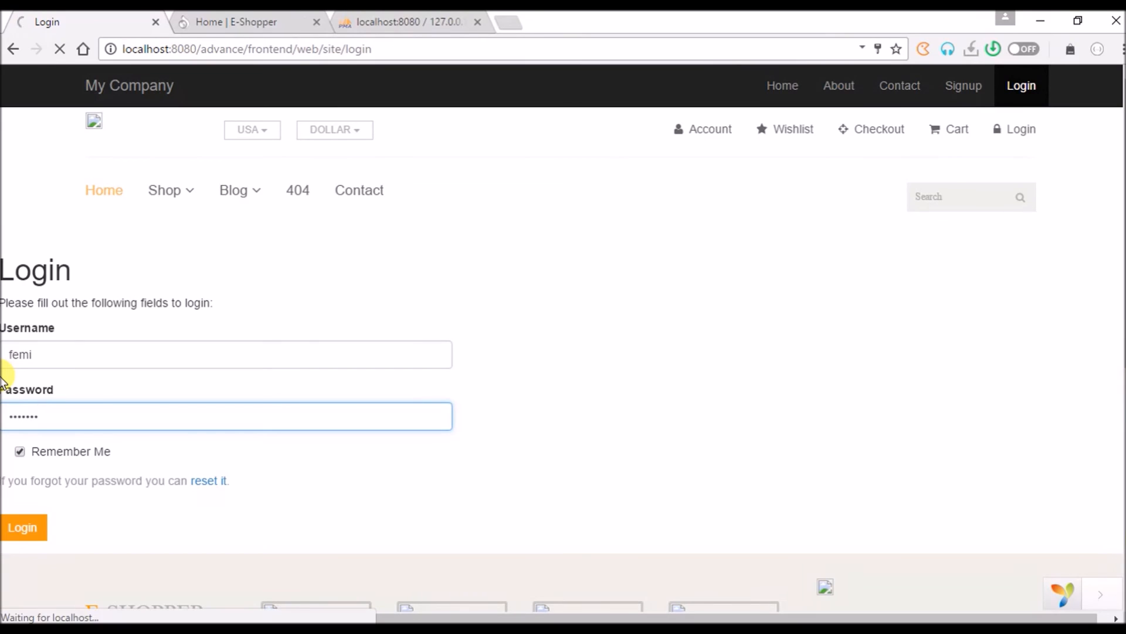
pyautogui.click(21, 527)
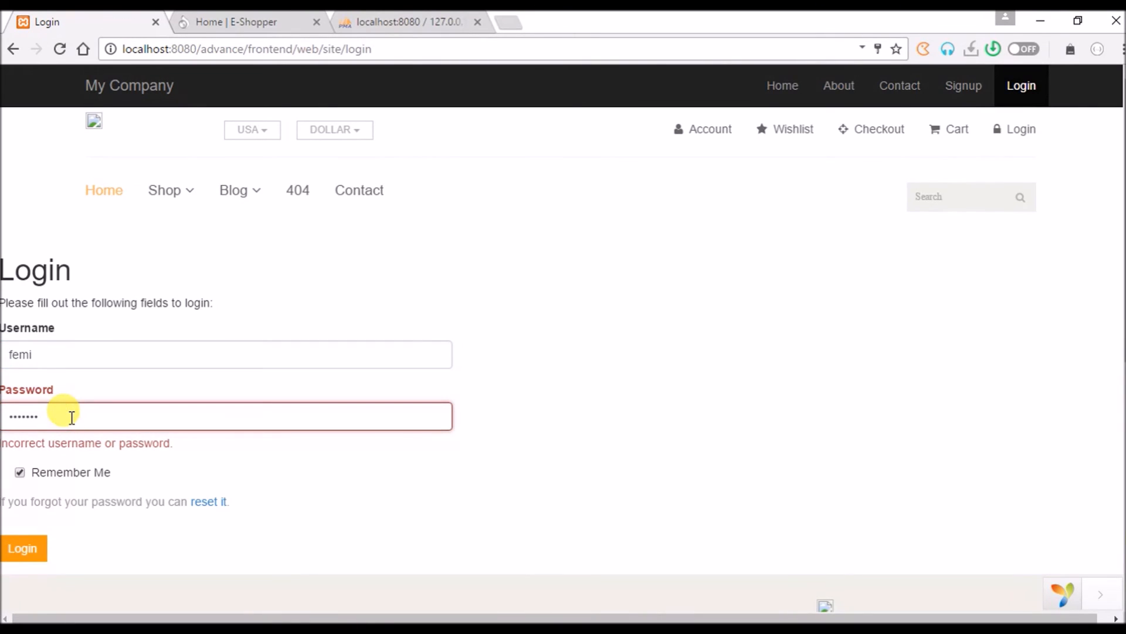
pyautogui.click(23, 548)
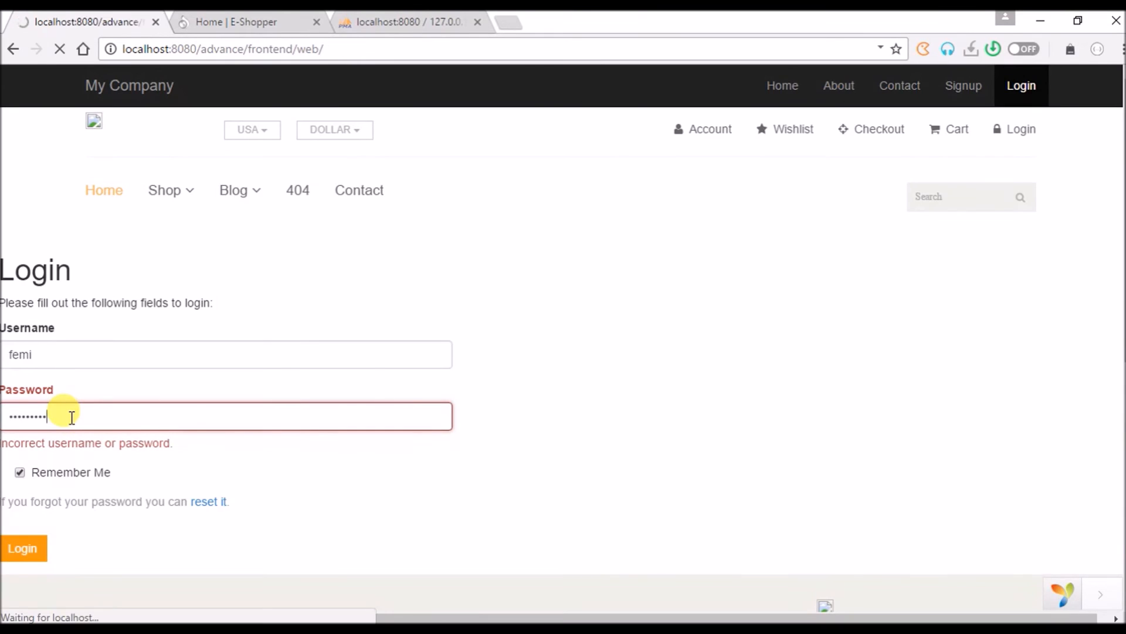
pyautogui.click(22, 548)
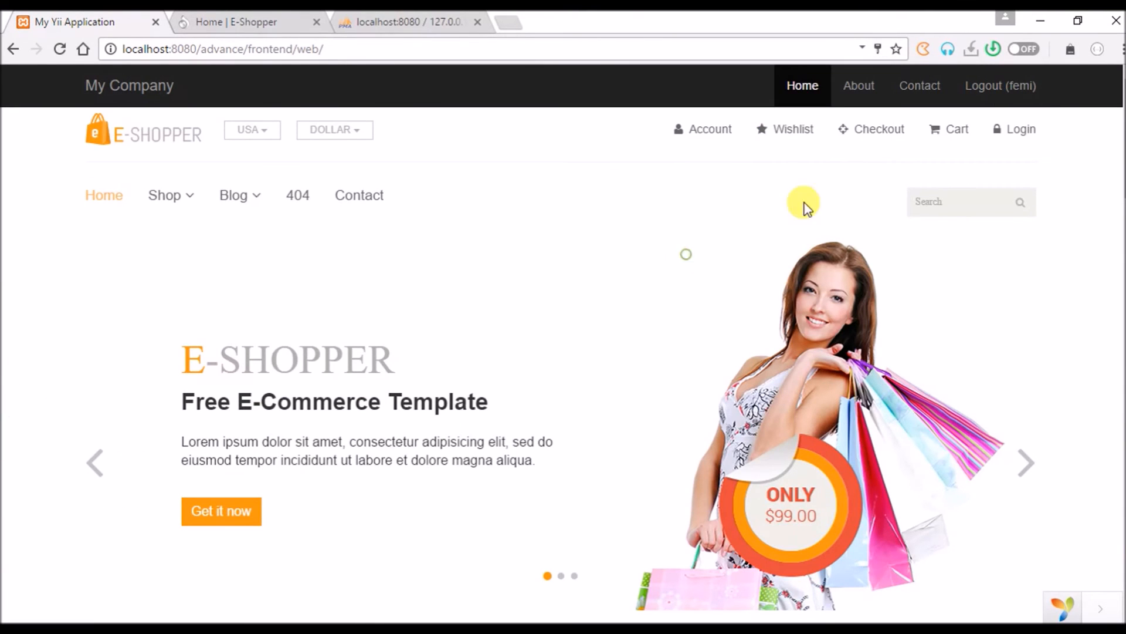
pyautogui.moveTo(277, 15)
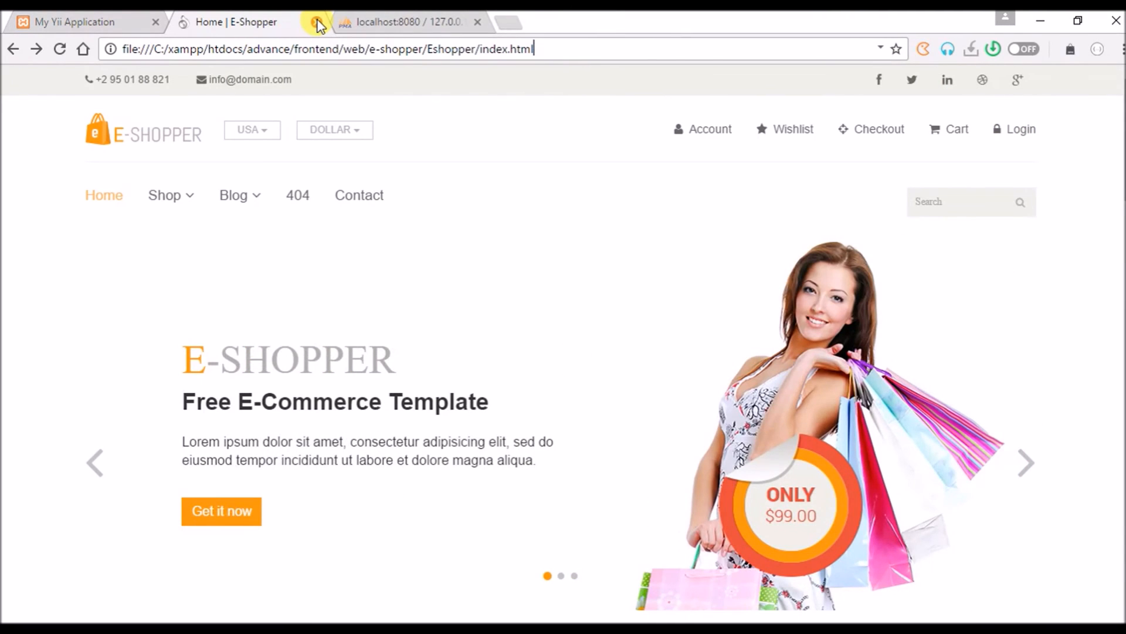
# Step: Load localhost:8080/advance/backend/web in a new tab to reach the backend login page
pyautogui.click(504, 21)
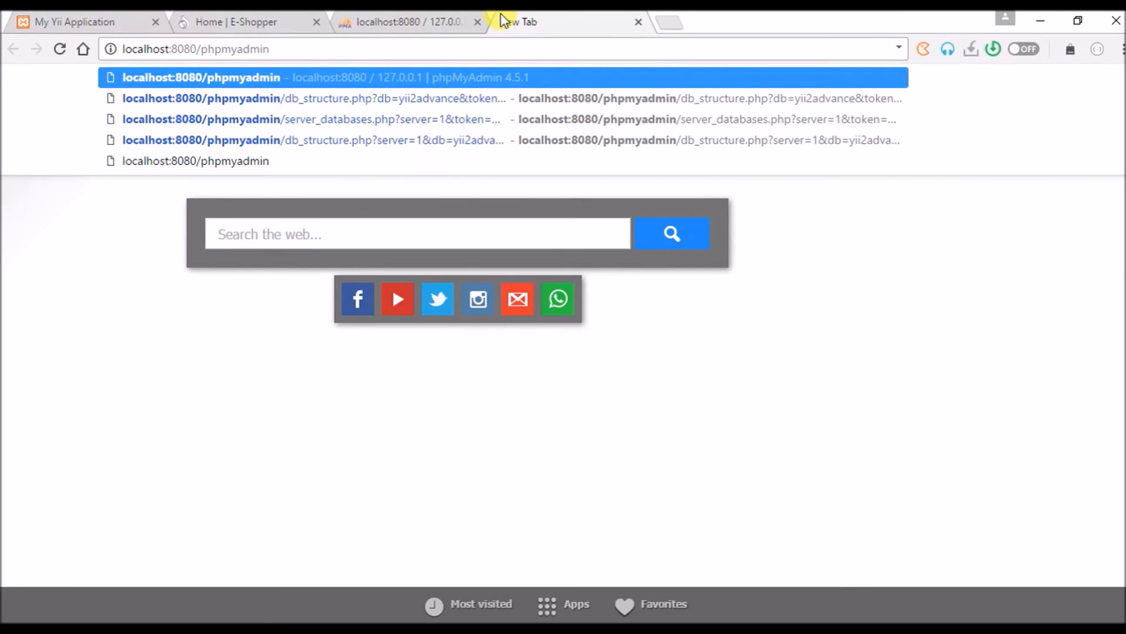
pyautogui.write('advance/backend')
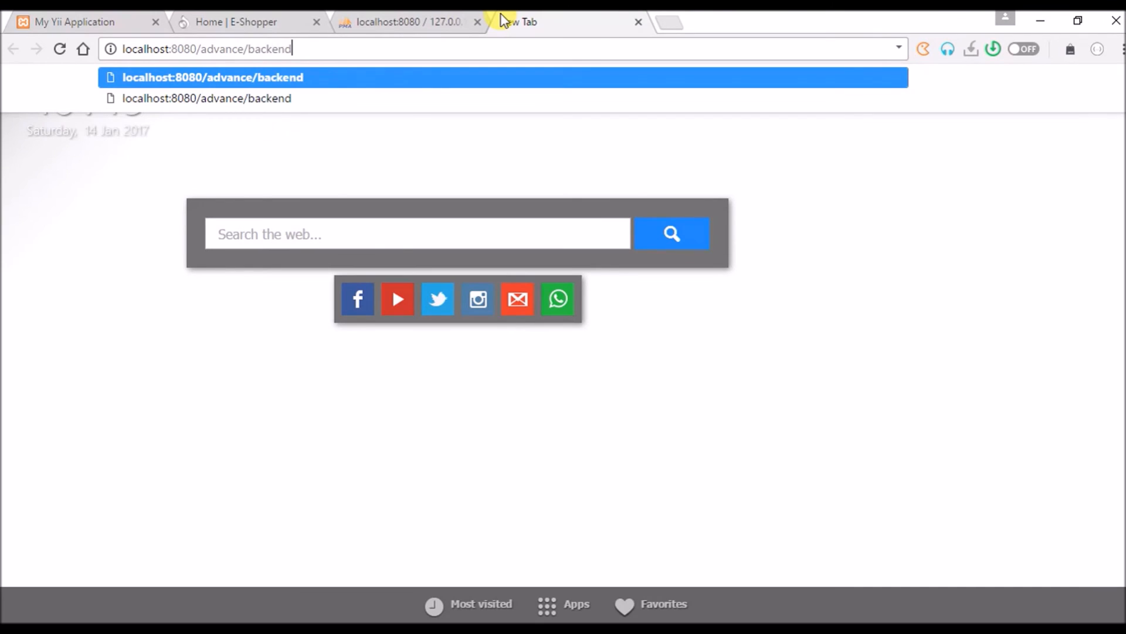
pyautogui.write('/')
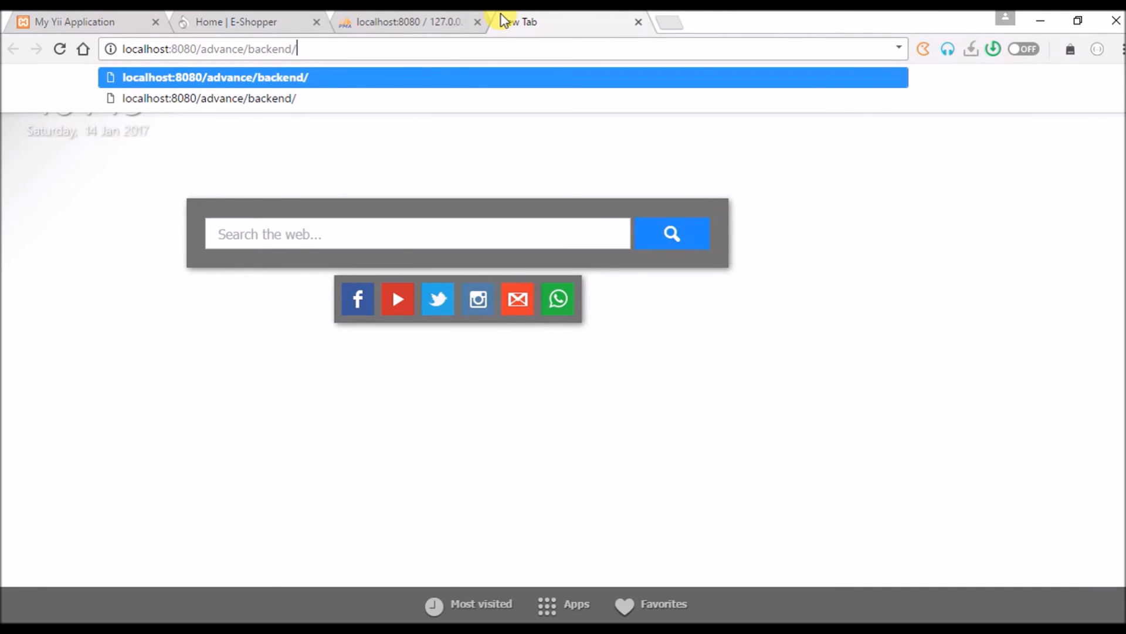
pyautogui.write('web')
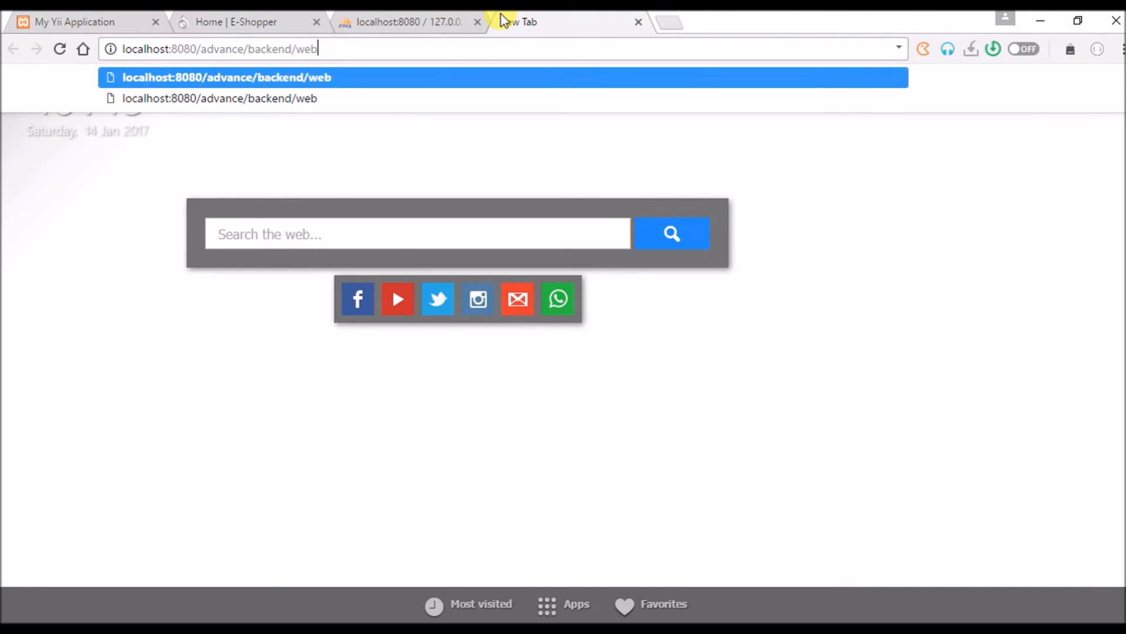
pyautogui.press('Return')
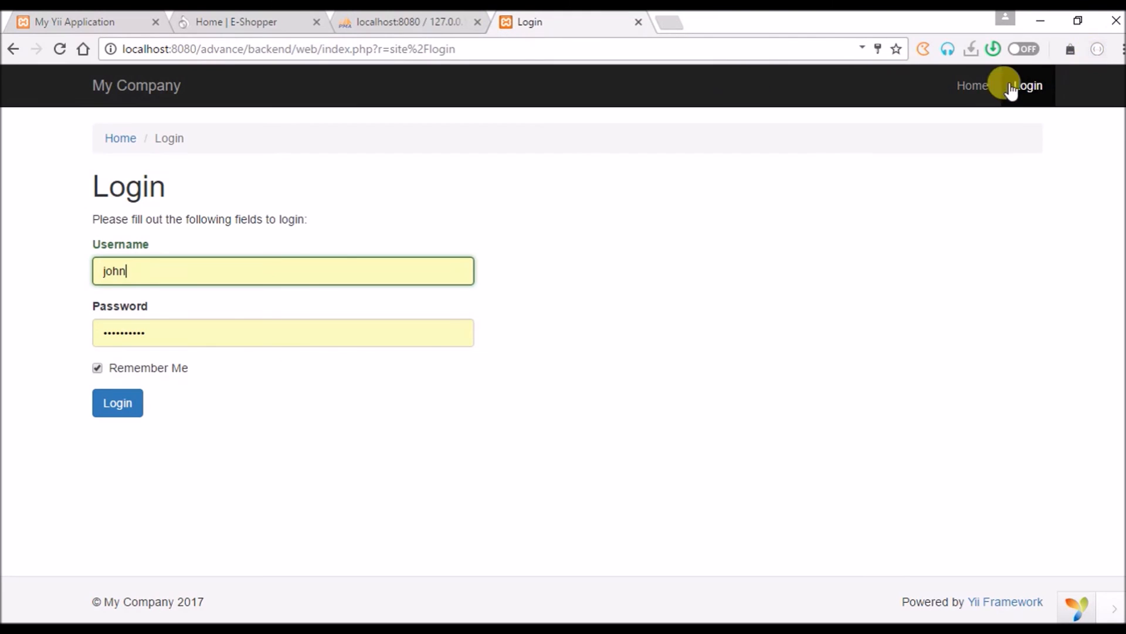
pyautogui.moveTo(618, 92)
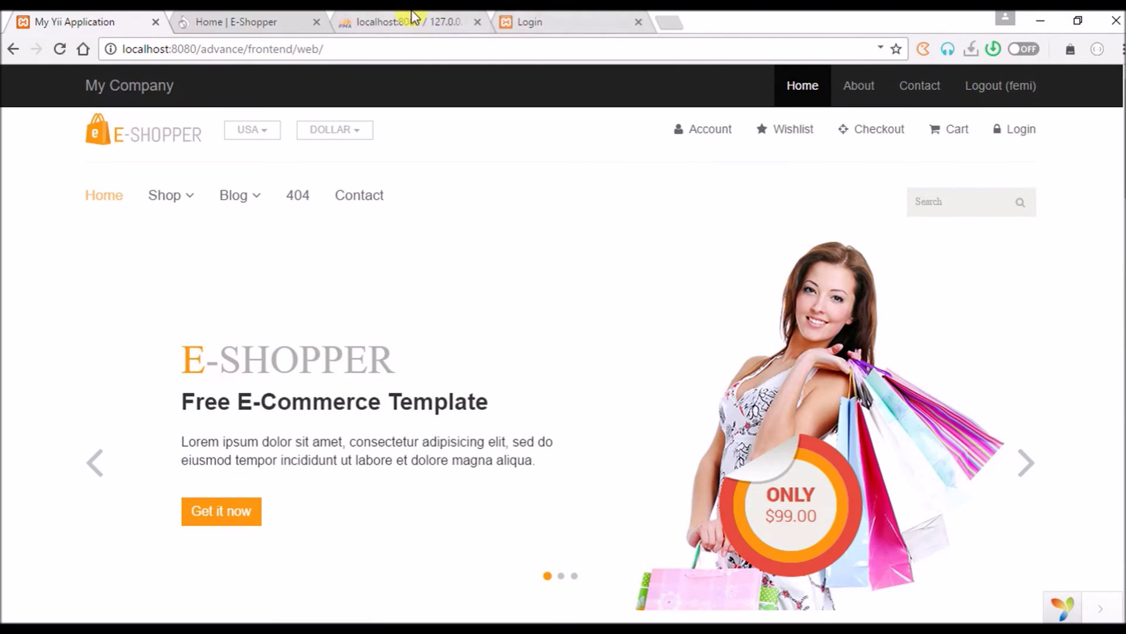
# Step: Sign in to the backend Login page as femi with the password
pyautogui.click(530, 21)
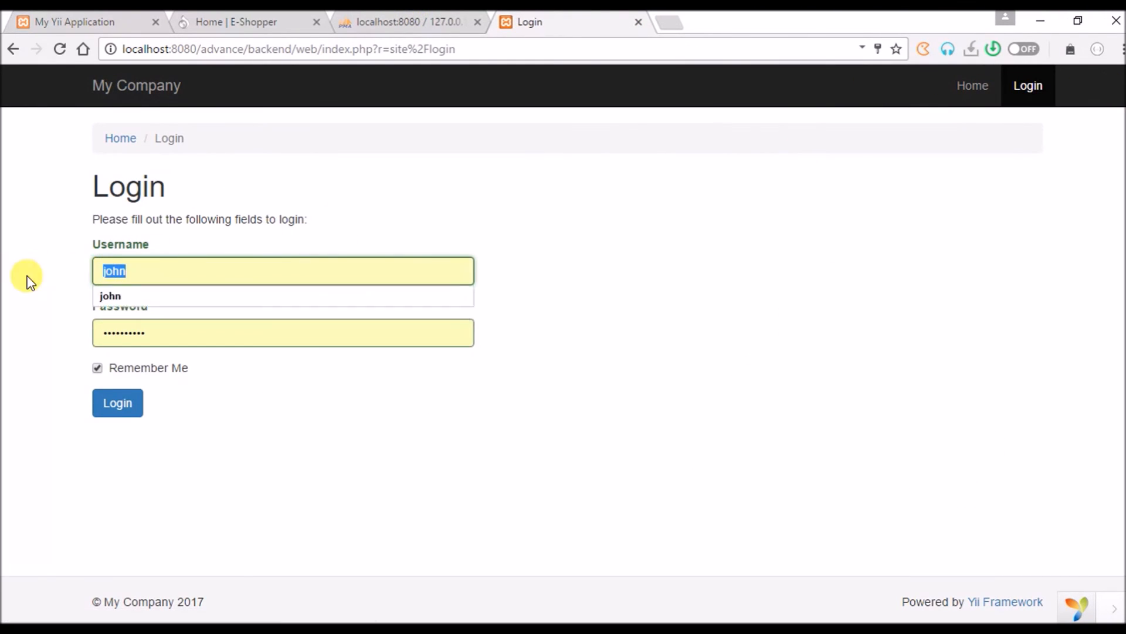
pyautogui.write('femi')
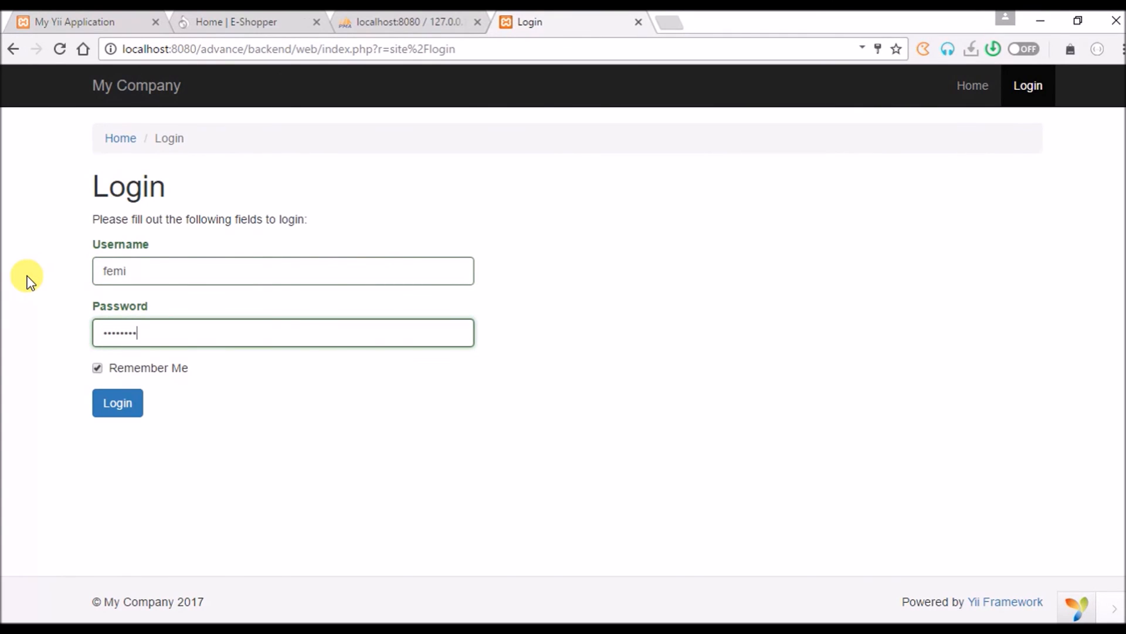
pyautogui.click(117, 402)
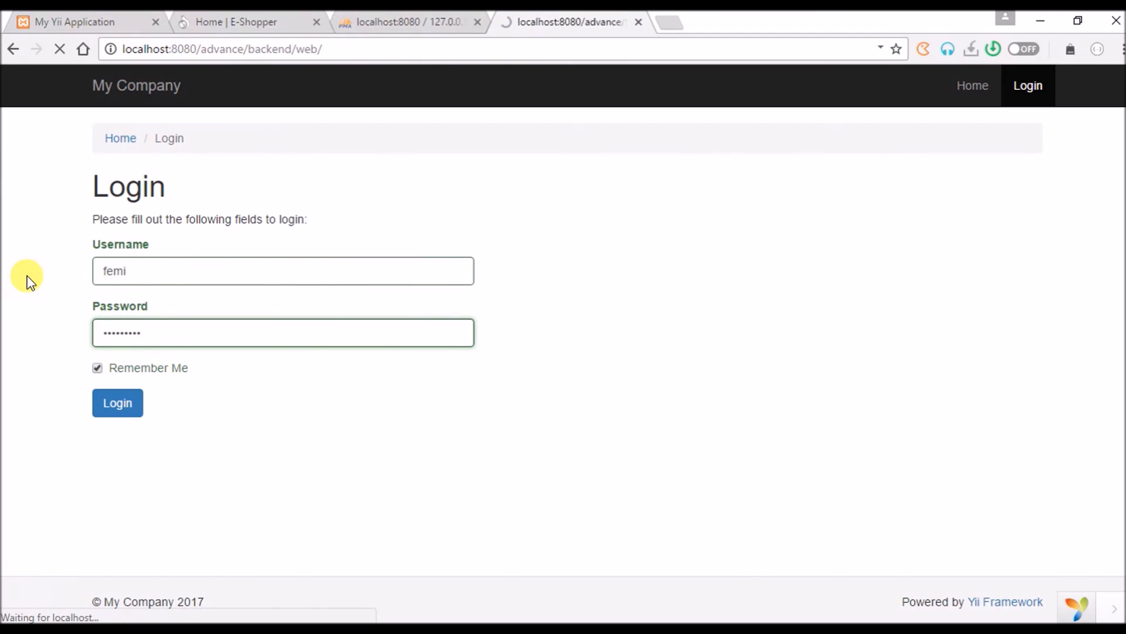
pyautogui.click(117, 402)
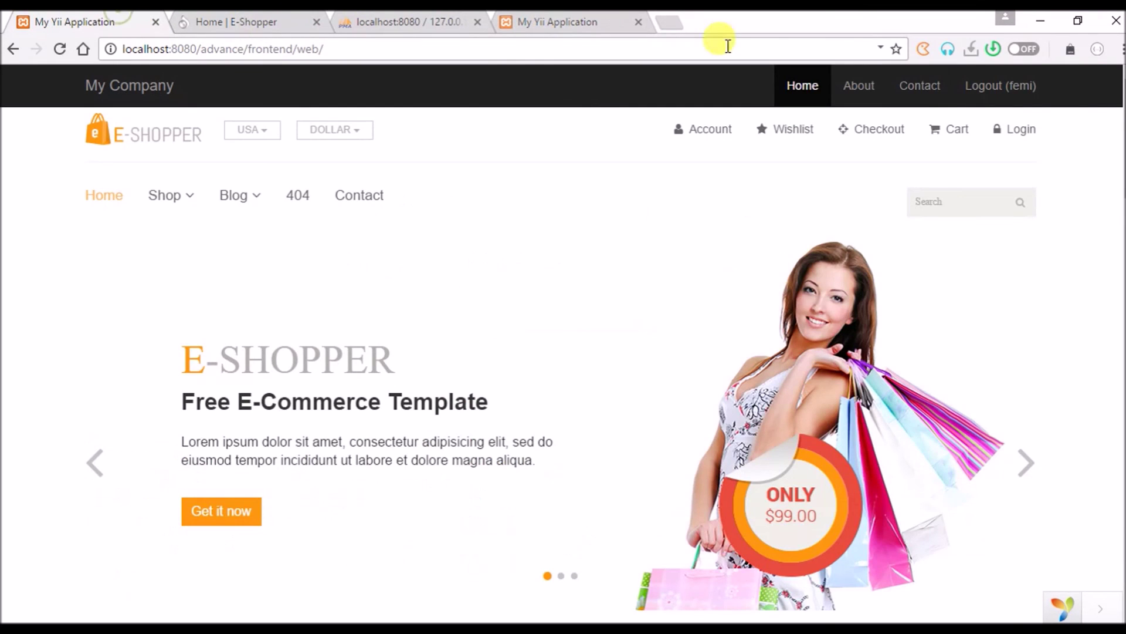
# Step: Check the frontend tab, then return to the backend Congratulations page showing Logout (femi)
pyautogui.click(999, 86)
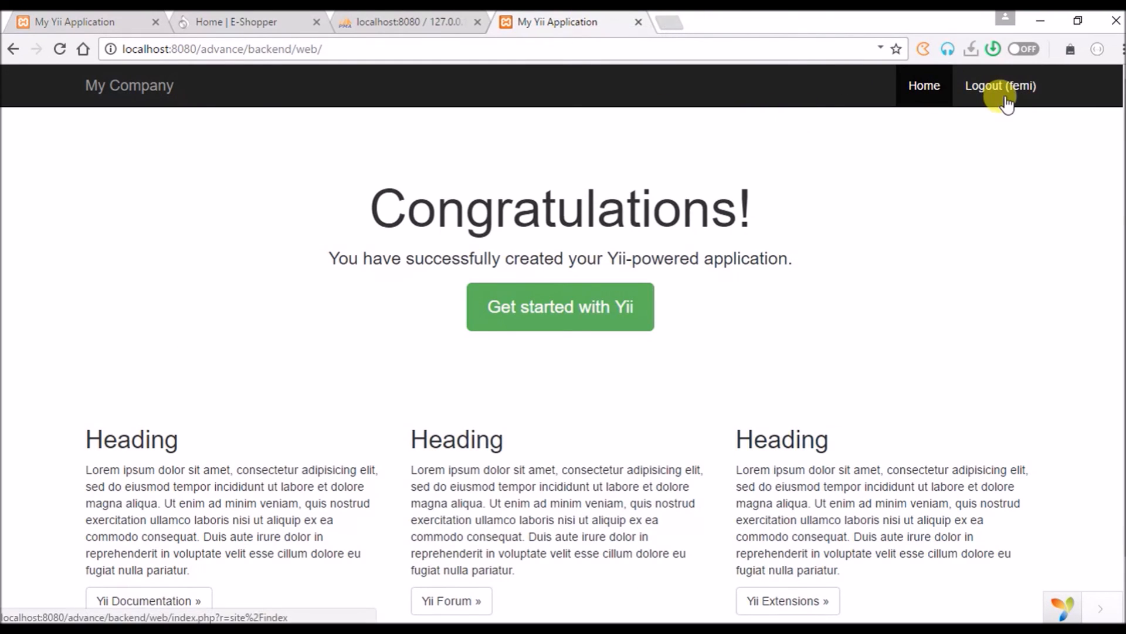
pyautogui.moveTo(724, 21)
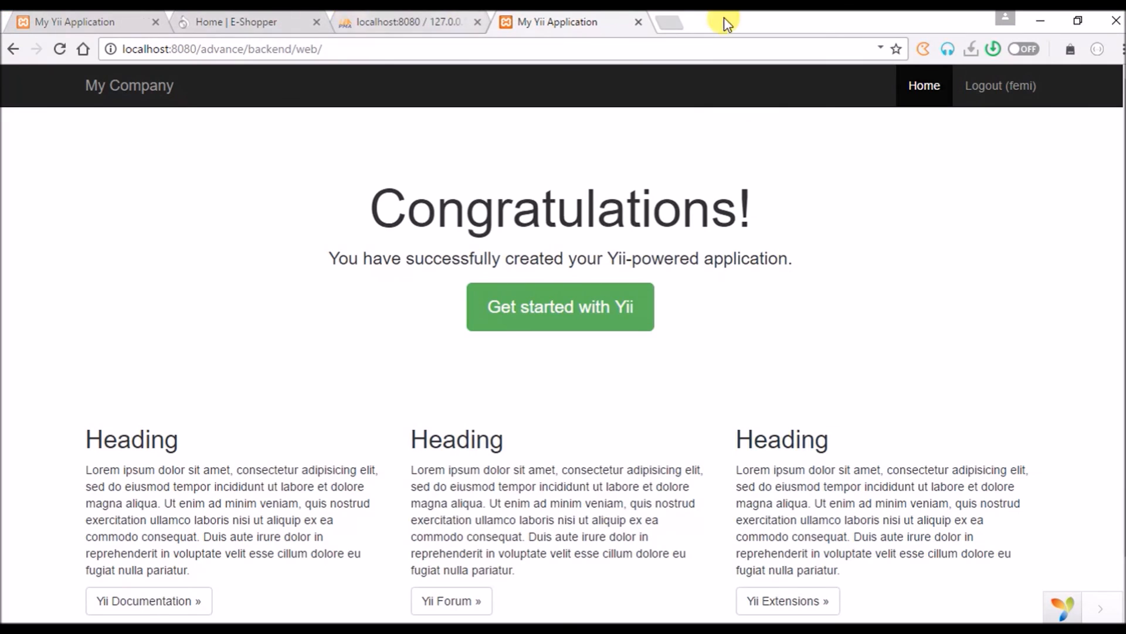
pyautogui.moveTo(36, 18)
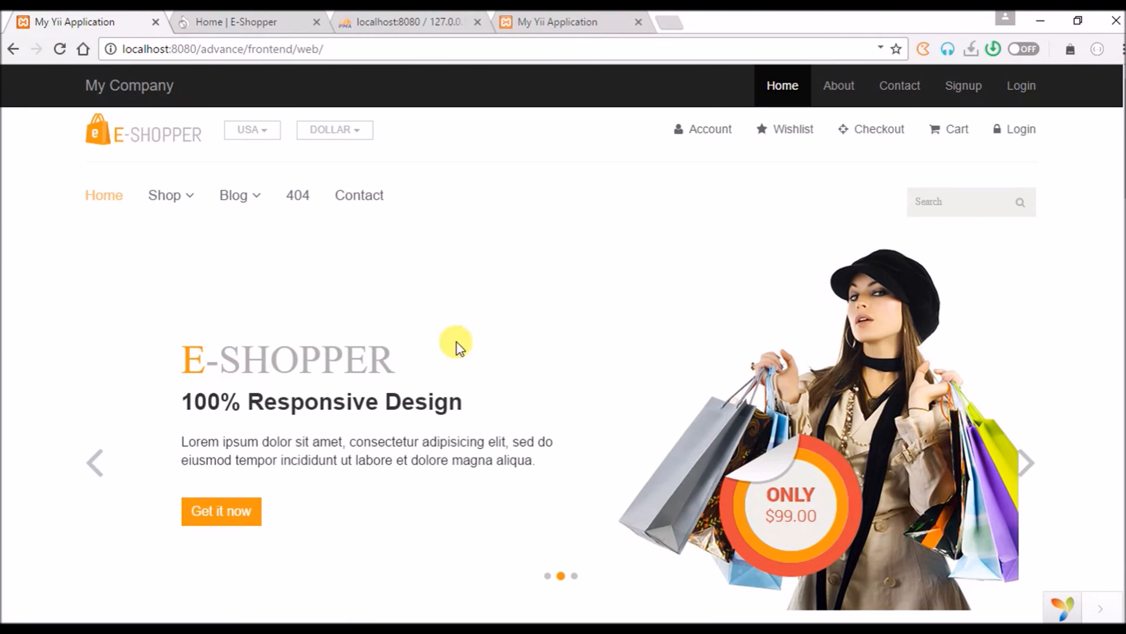
pyautogui.moveTo(488, 378)
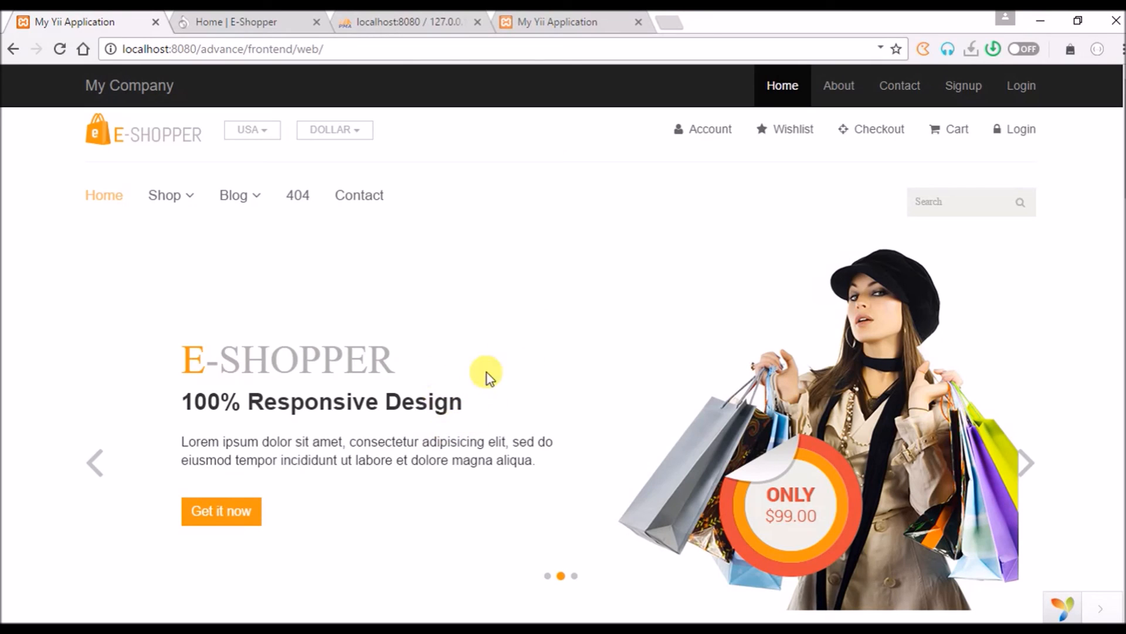
pyautogui.click(572, 22)
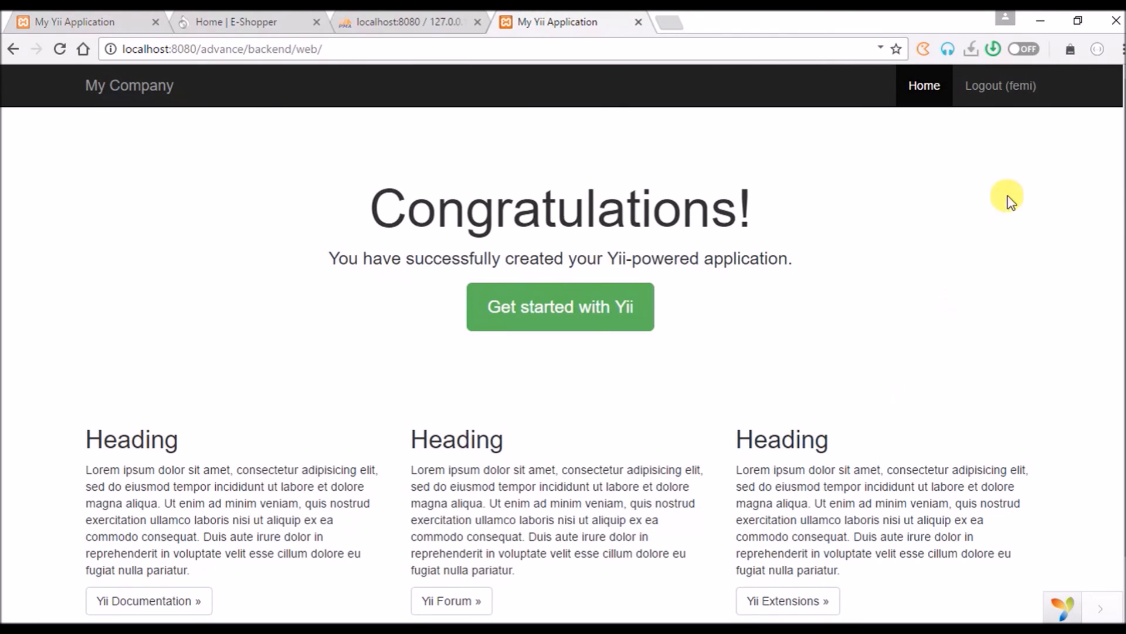
pyautogui.moveTo(931, 192)
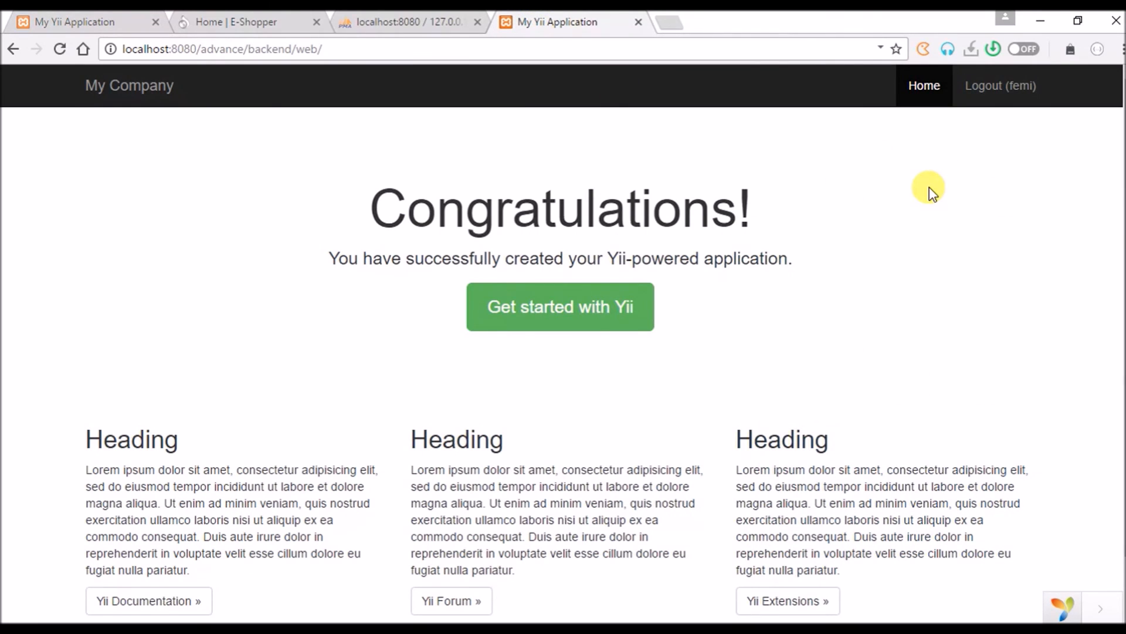